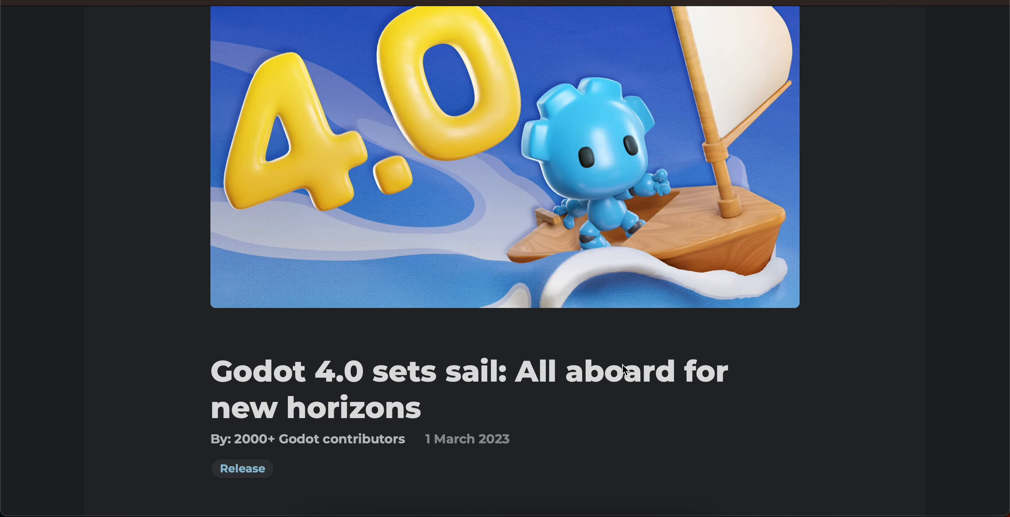
{"action": "scroll", "scroll_direction": "down", "scroll_amount": 3}
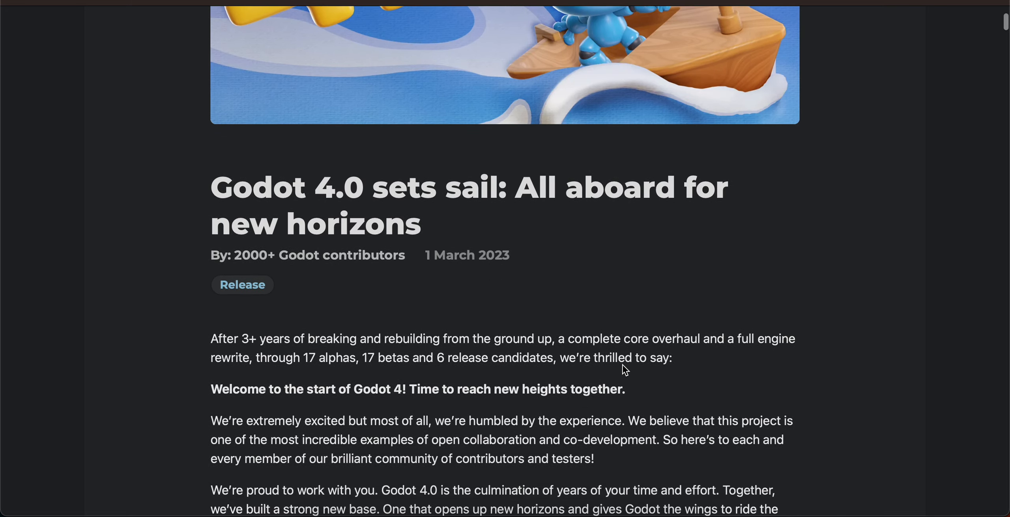
{"action": "scroll", "scroll_direction": "down", "scroll_amount": 3}
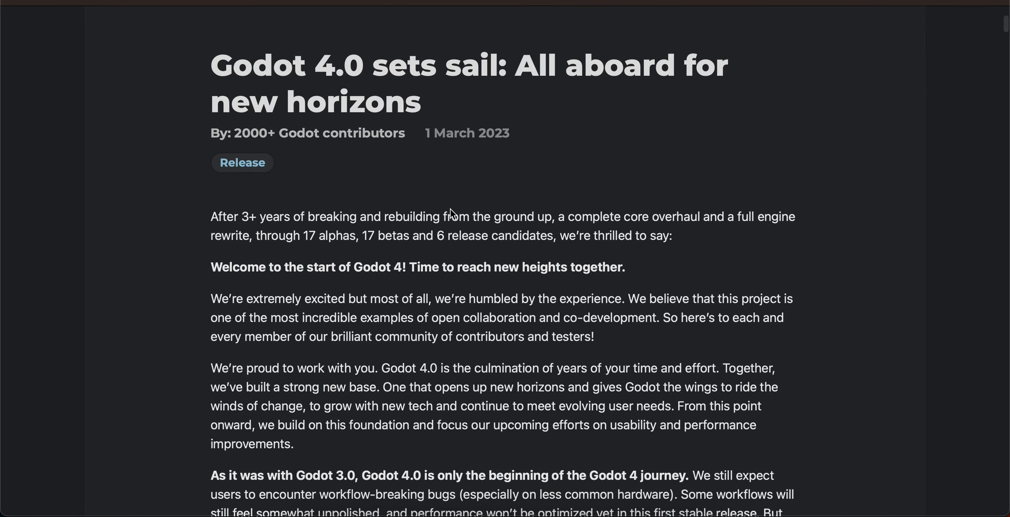
{"action": "mouse_move", "coordinate": [504, 220]}
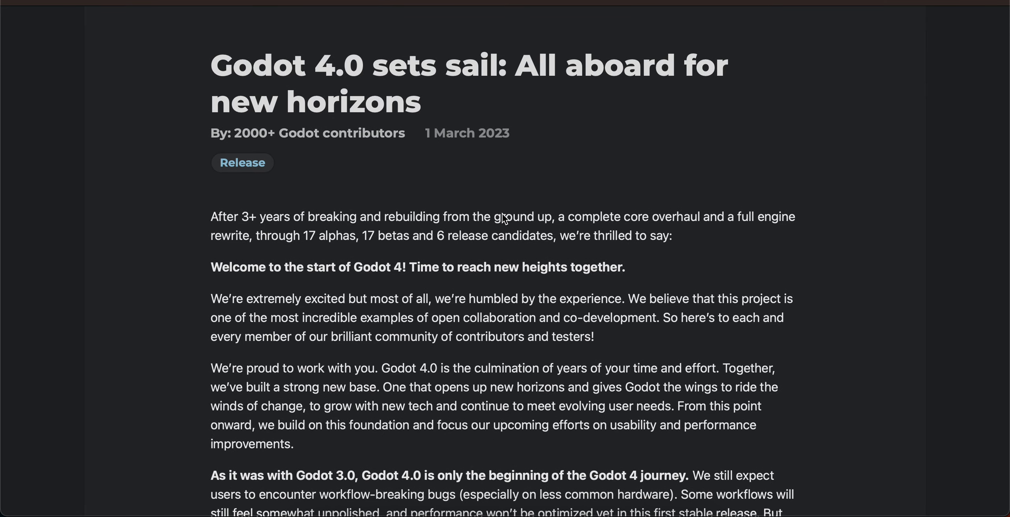
{"action": "mouse_move", "coordinate": [360, 230]}
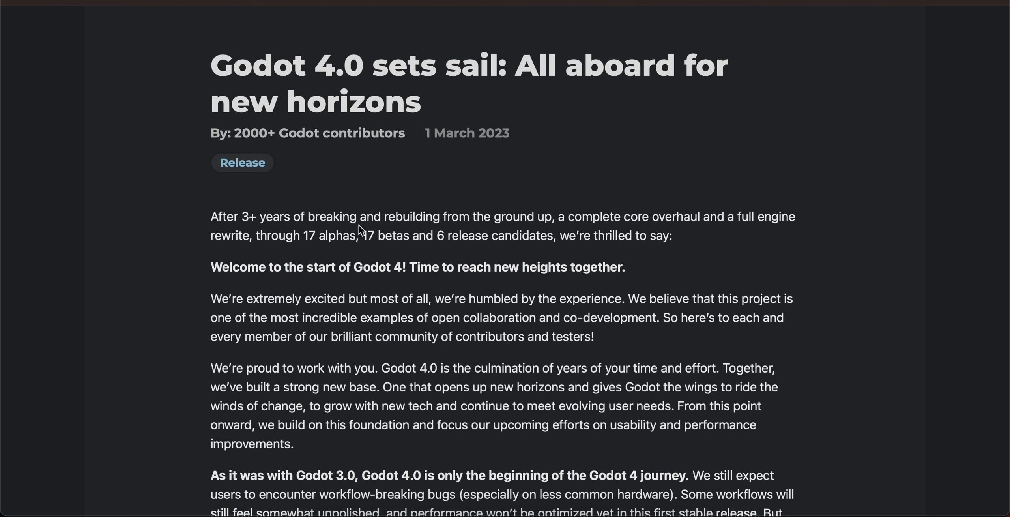
{"action": "mouse_move", "coordinate": [511, 235]}
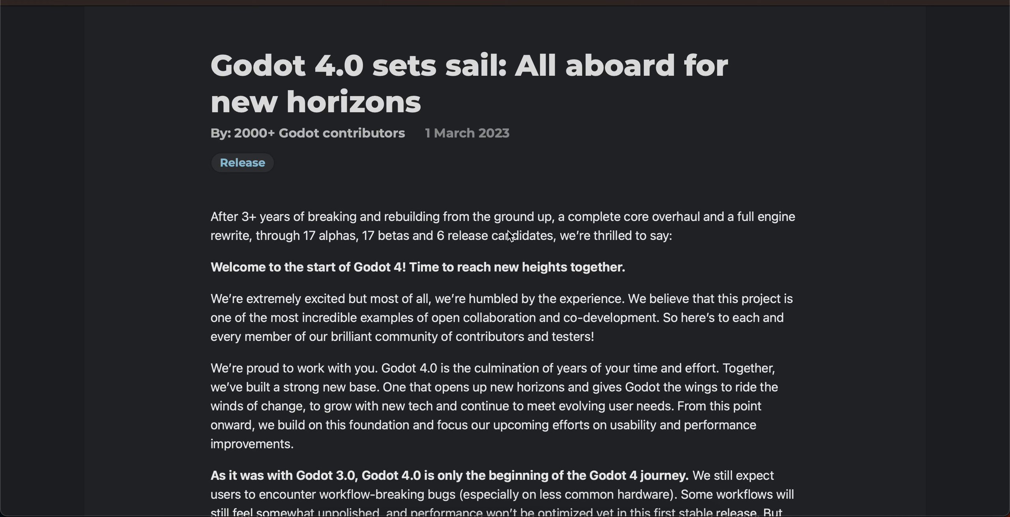
{"action": "mouse_move", "coordinate": [377, 284]}
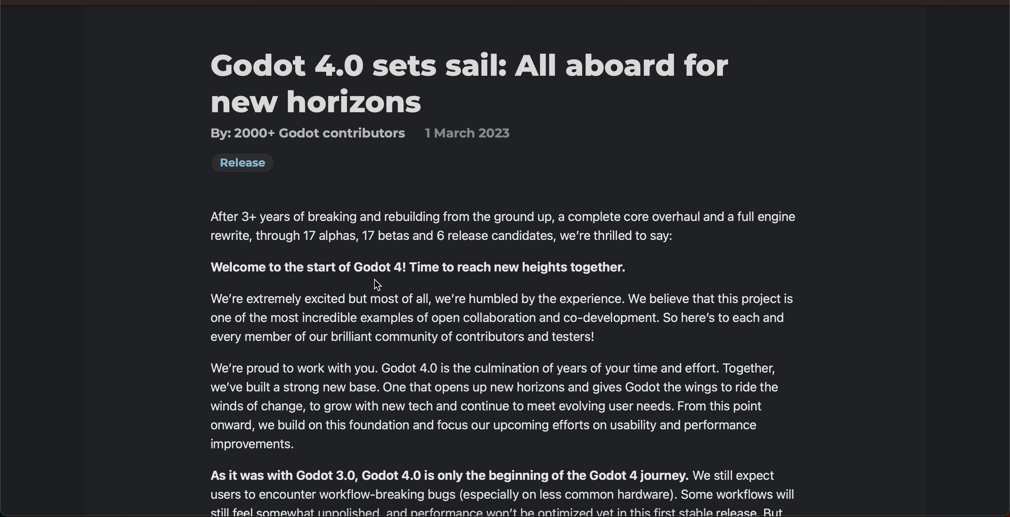
{"action": "scroll", "scroll_direction": "down", "scroll_amount": 3}
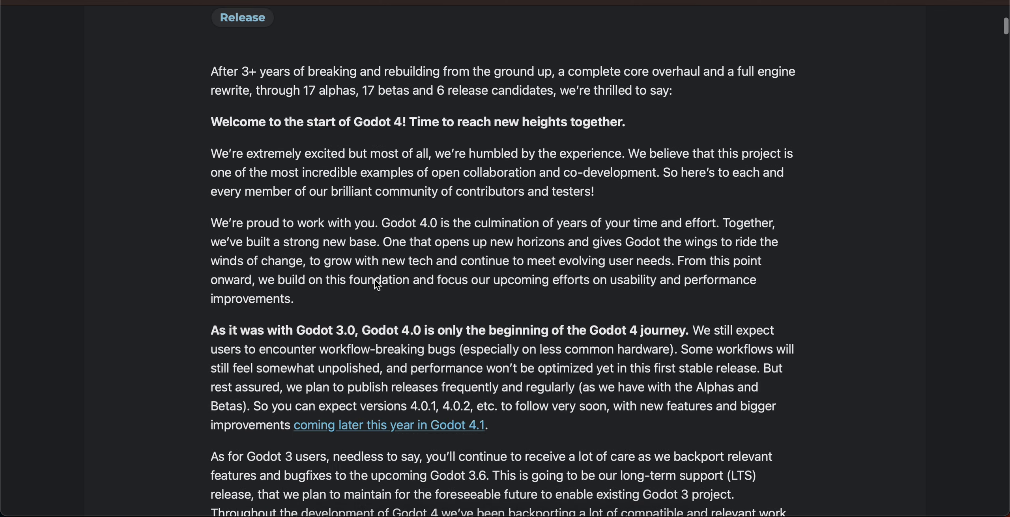
{"action": "scroll", "scroll_direction": "down", "scroll_amount": 3}
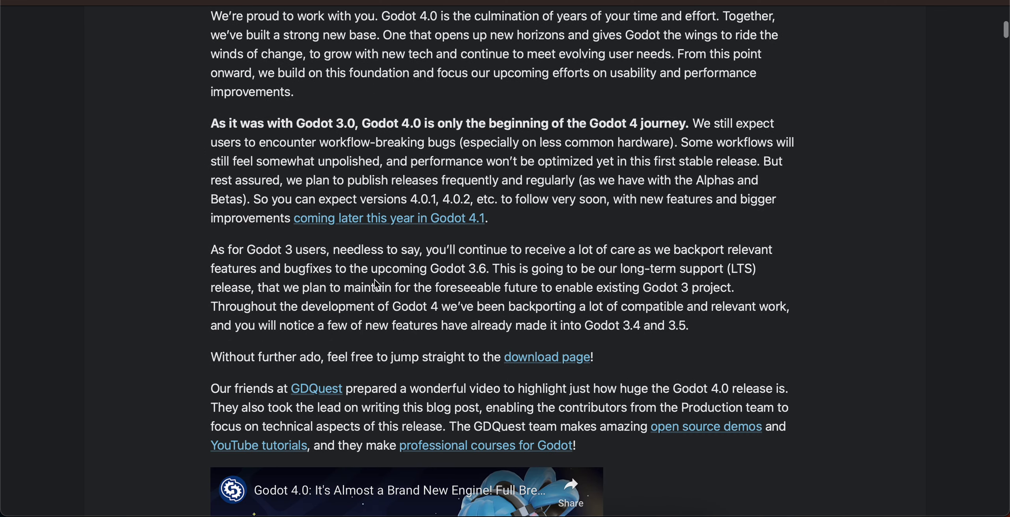
{"action": "scroll", "scroll_direction": "down", "scroll_amount": 3}
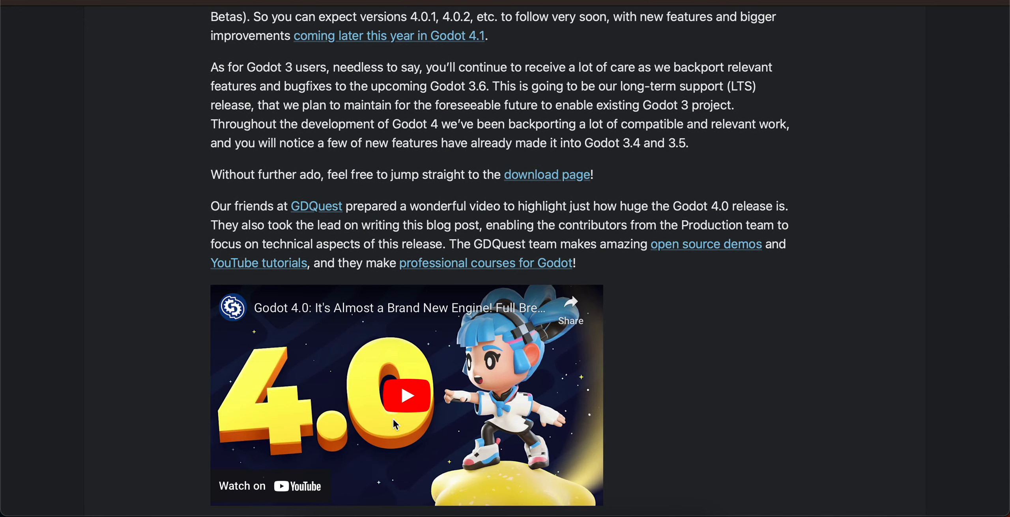
{"action": "scroll", "scroll_direction": "down", "scroll_amount": 3}
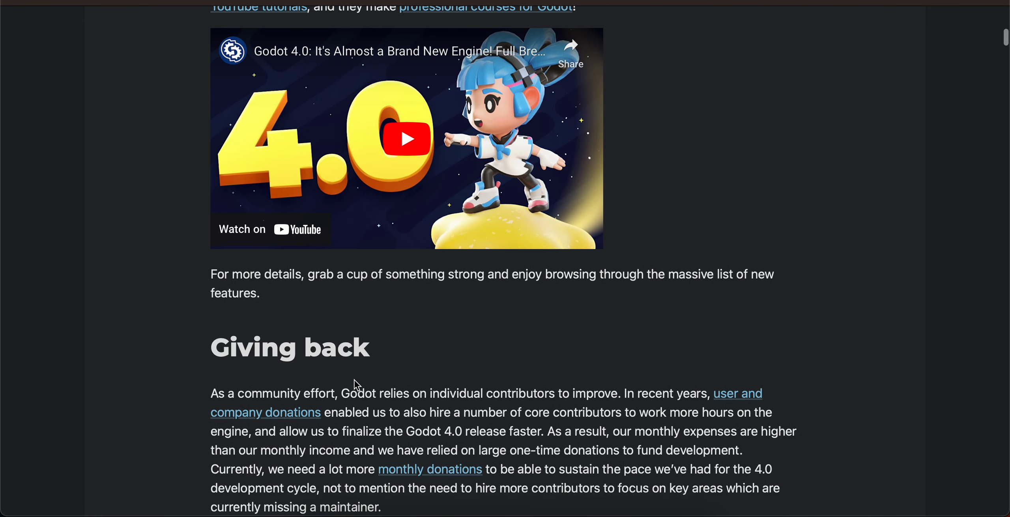
{"action": "scroll", "scroll_direction": "down", "scroll_amount": 3}
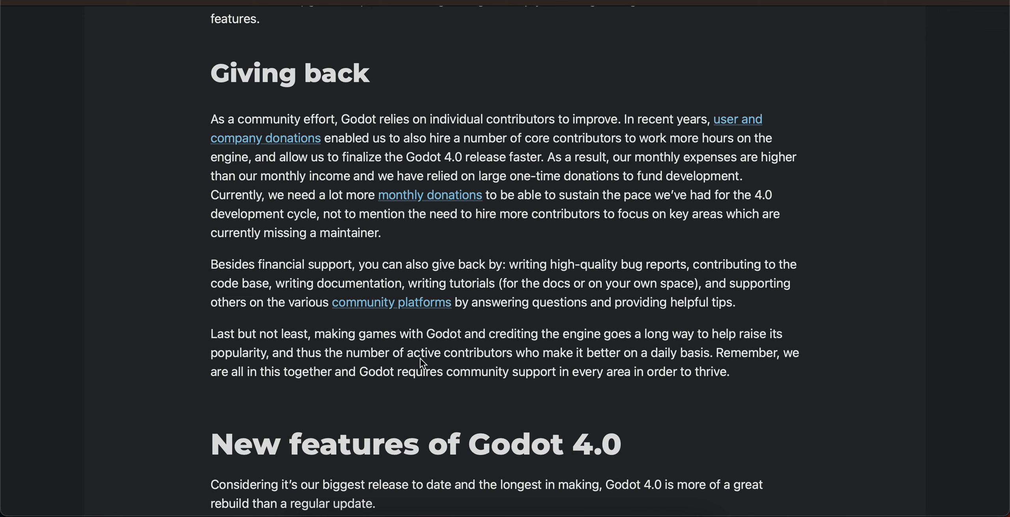
{"action": "scroll", "scroll_direction": "down", "scroll_amount": 3}
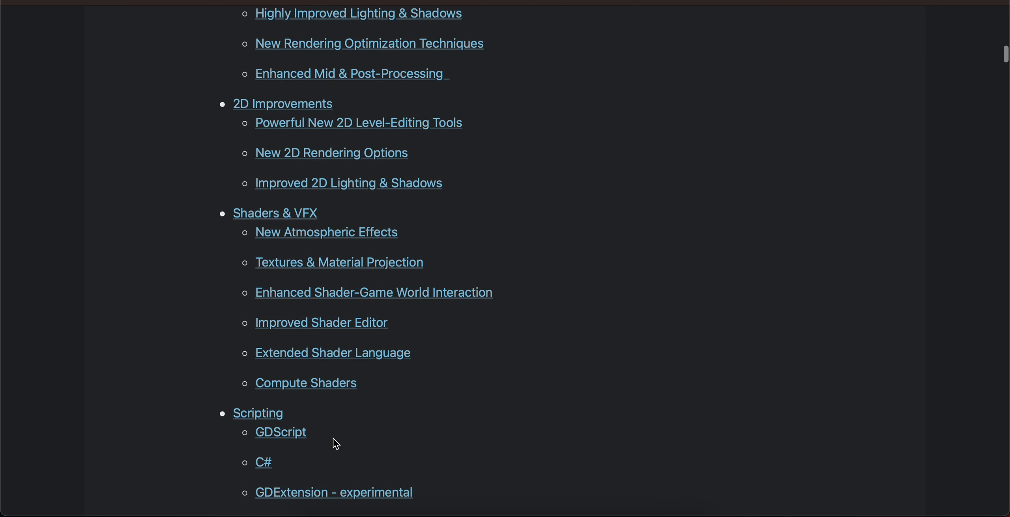
{"action": "scroll", "scroll_direction": "down", "scroll_amount": 3}
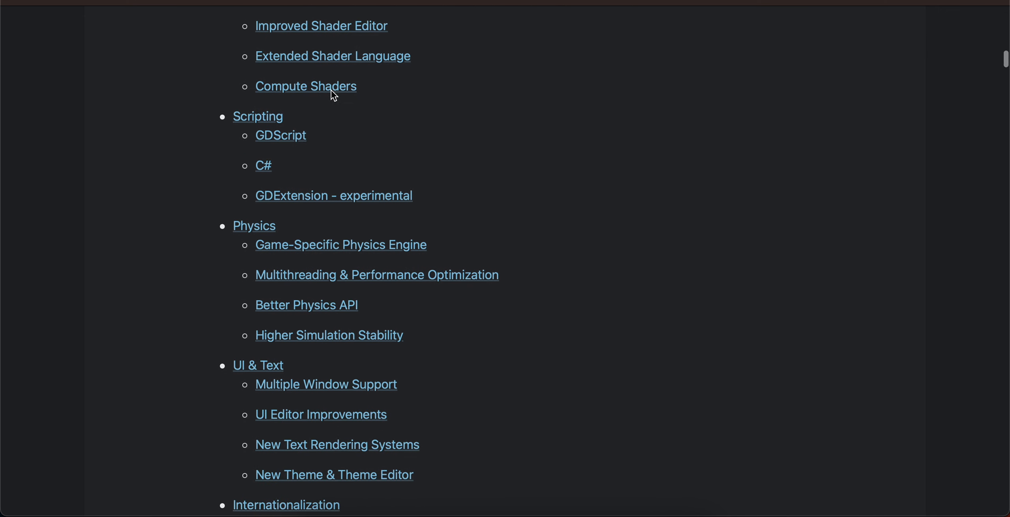
{"action": "scroll", "scroll_direction": "down", "scroll_amount": 3}
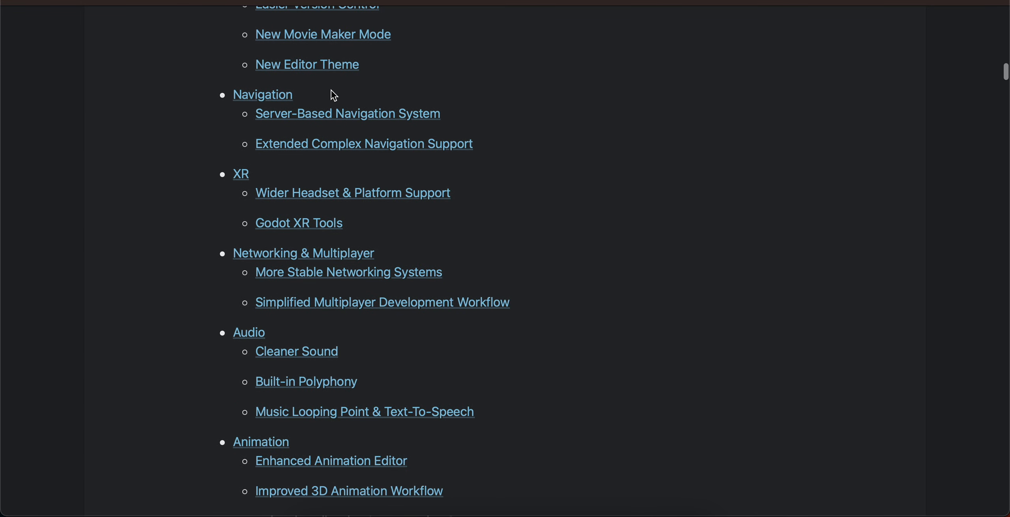
{"action": "scroll", "scroll_direction": "down", "scroll_amount": 3}
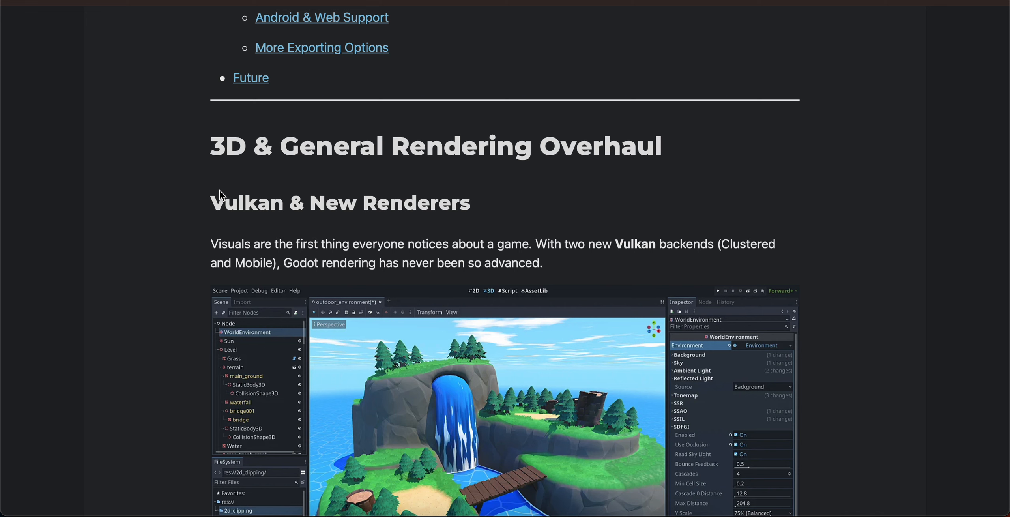
{"action": "mouse_move", "coordinate": [253, 297]}
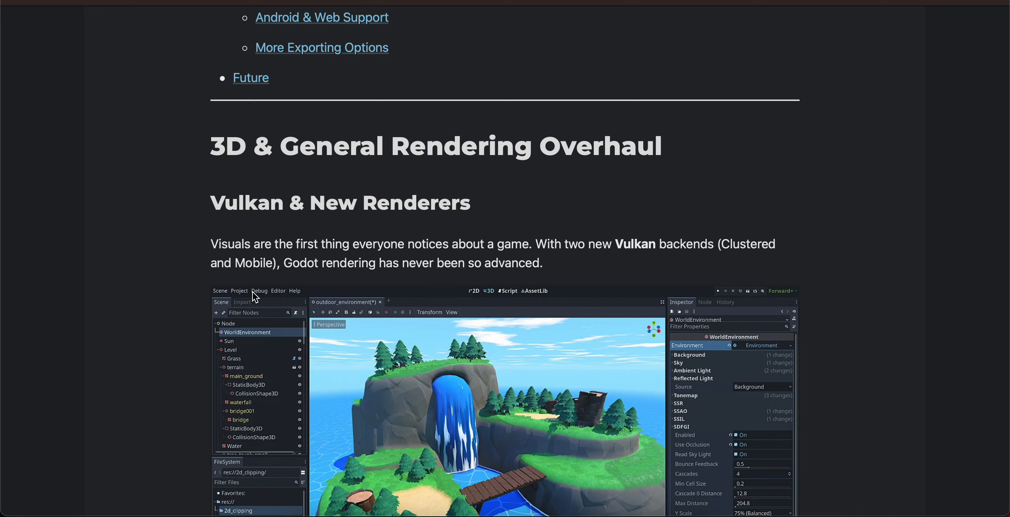
{"action": "scroll", "scroll_direction": "down", "scroll_amount": 3}
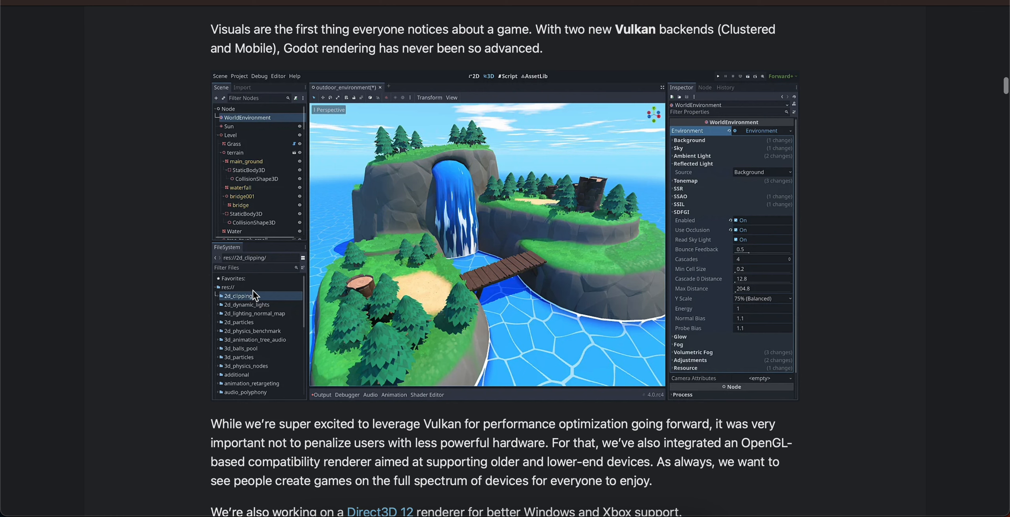
{"action": "scroll", "scroll_direction": "down", "scroll_amount": 3}
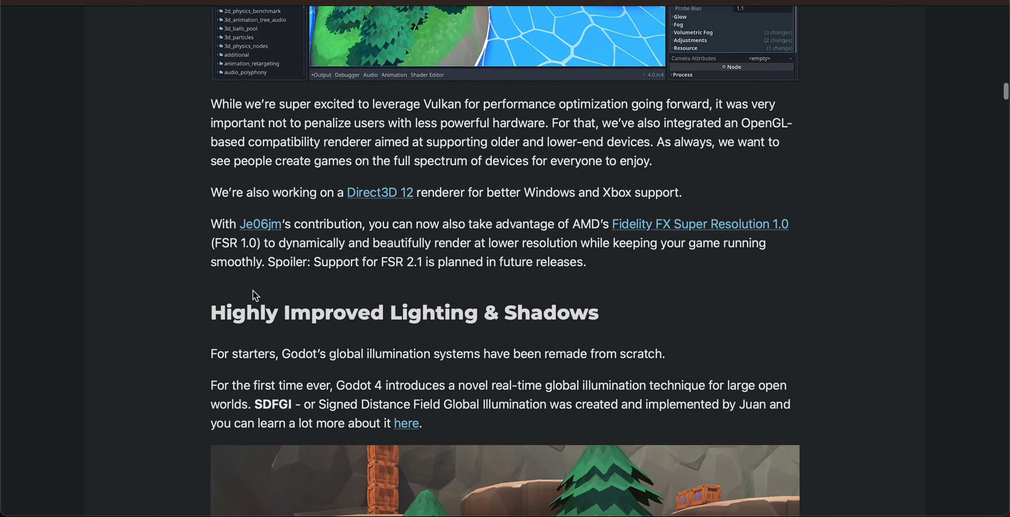
{"action": "scroll", "scroll_direction": "down", "scroll_amount": 3}
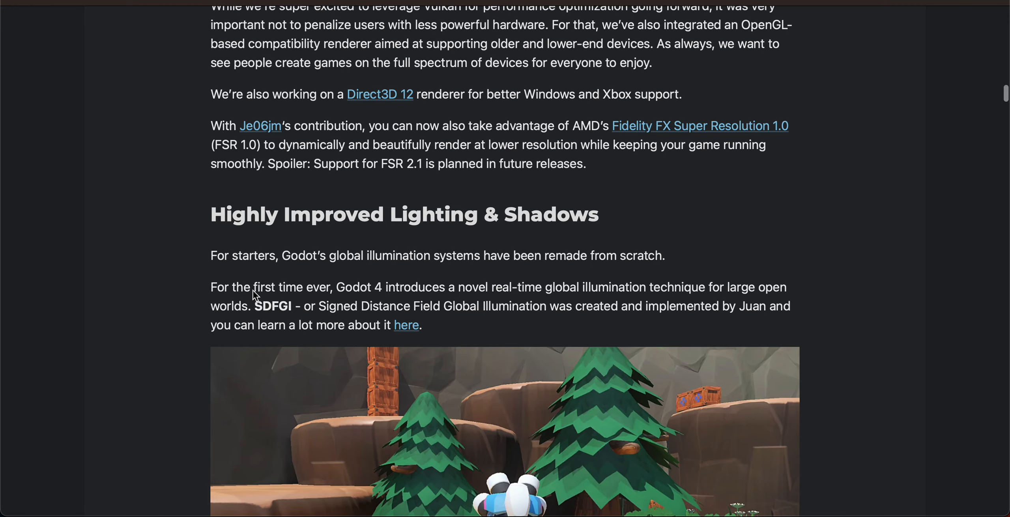
{"action": "scroll", "scroll_direction": "down", "scroll_amount": 3}
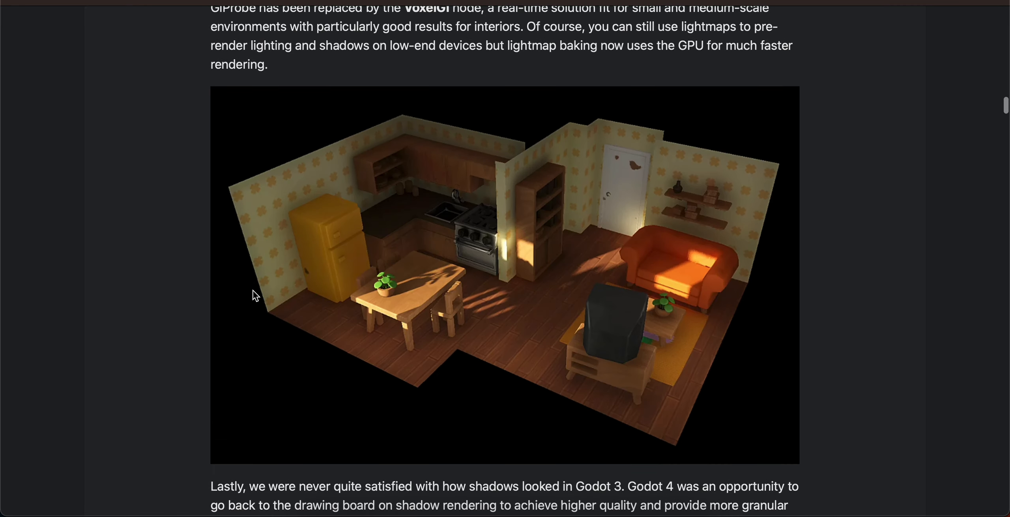
{"action": "scroll", "scroll_direction": "down", "scroll_amount": 3}
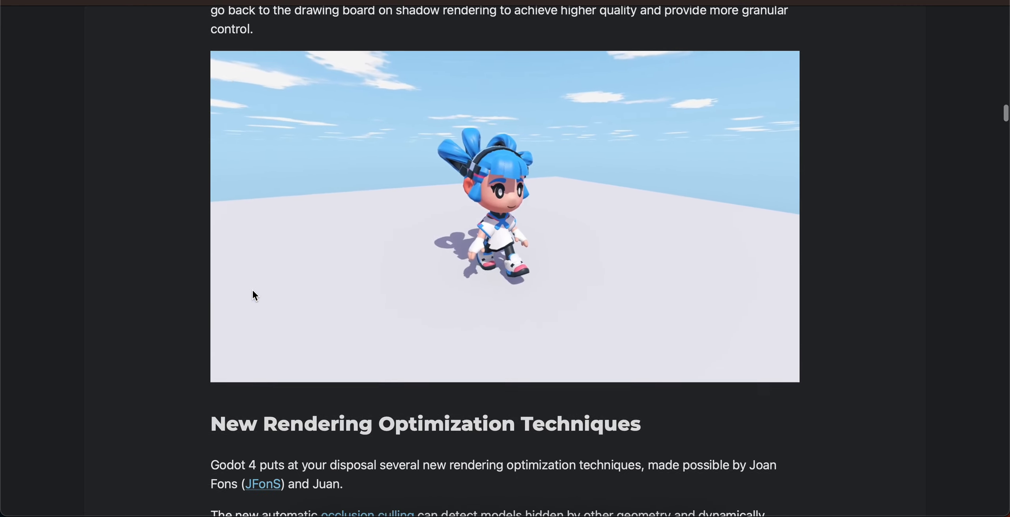
{"action": "scroll", "scroll_direction": "down", "scroll_amount": 3}
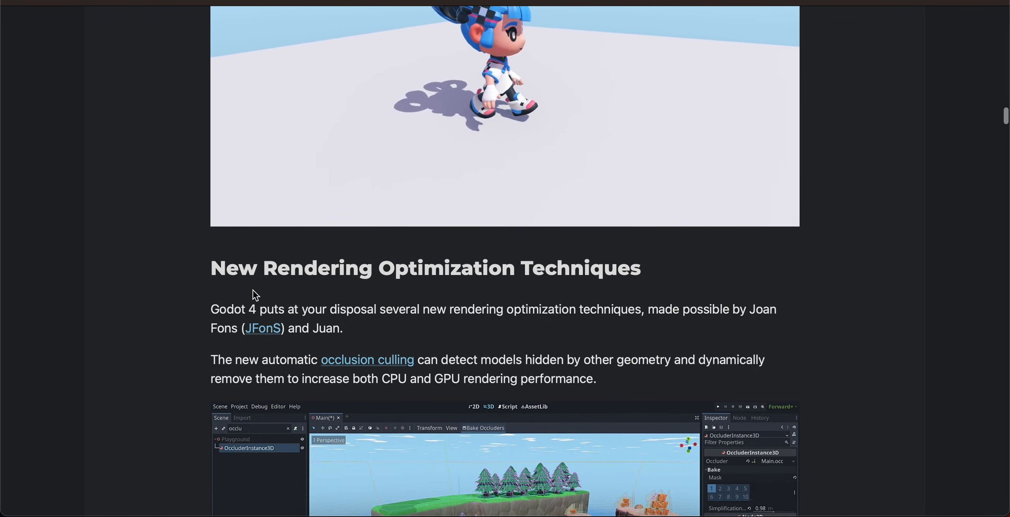
{"action": "scroll", "scroll_direction": "down", "scroll_amount": 3}
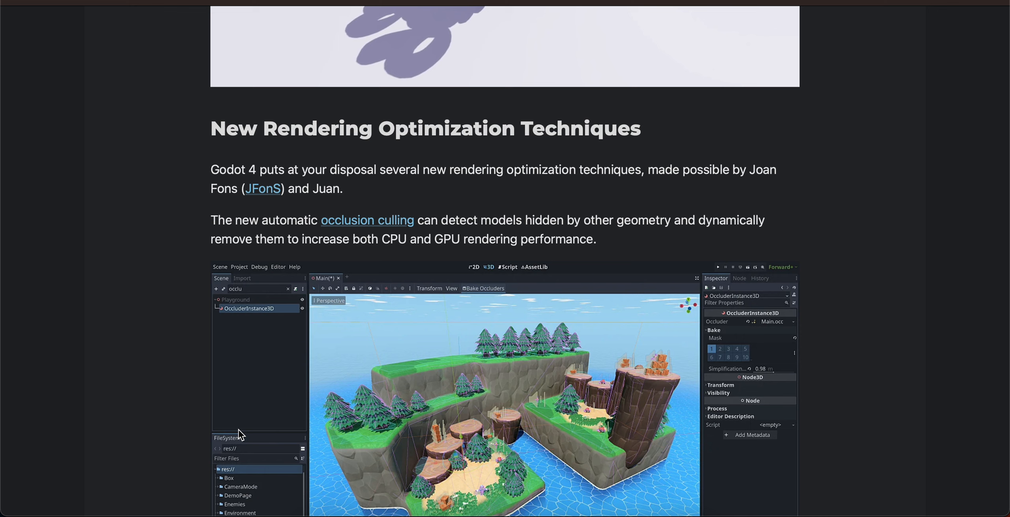
{"action": "scroll", "scroll_direction": "down", "scroll_amount": 3}
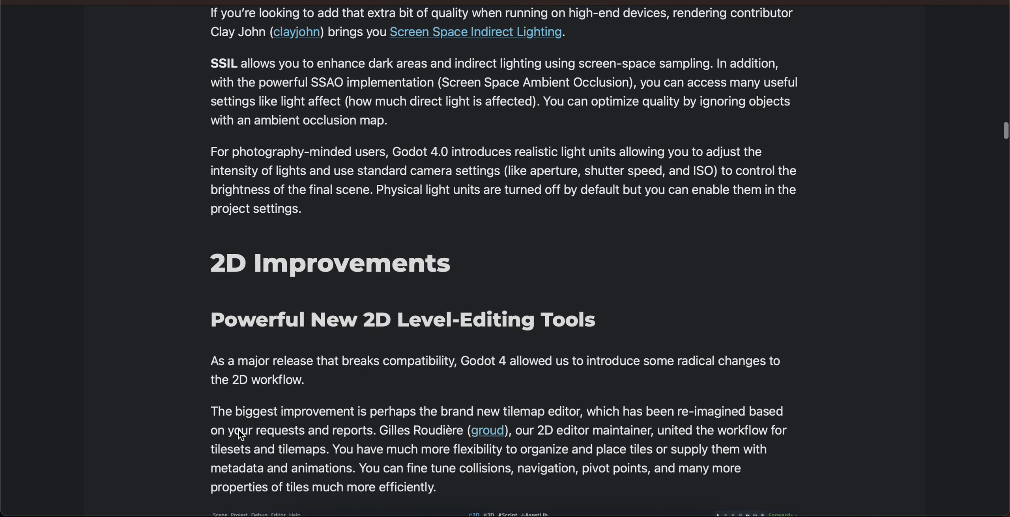
{"action": "scroll", "scroll_direction": "down", "scroll_amount": 3}
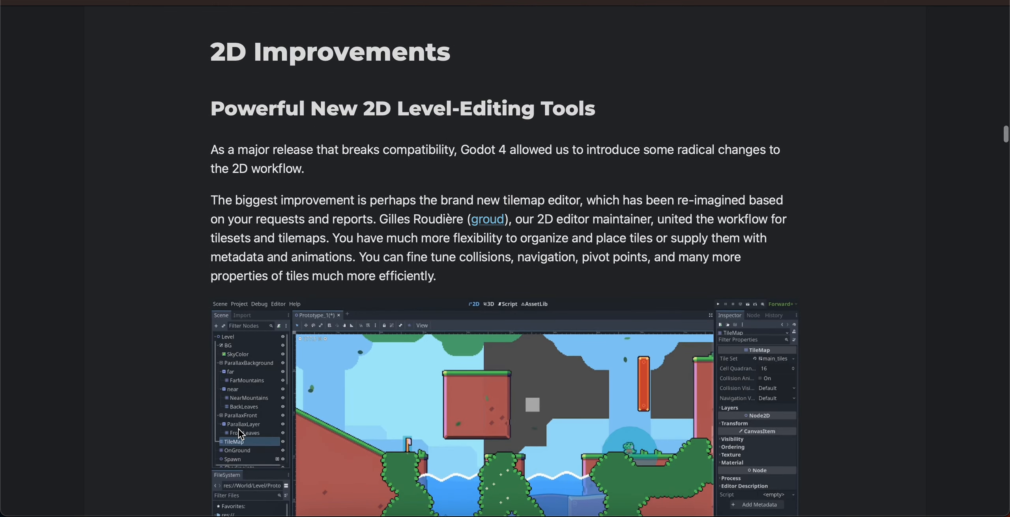
{"action": "scroll", "scroll_direction": "down", "scroll_amount": 3}
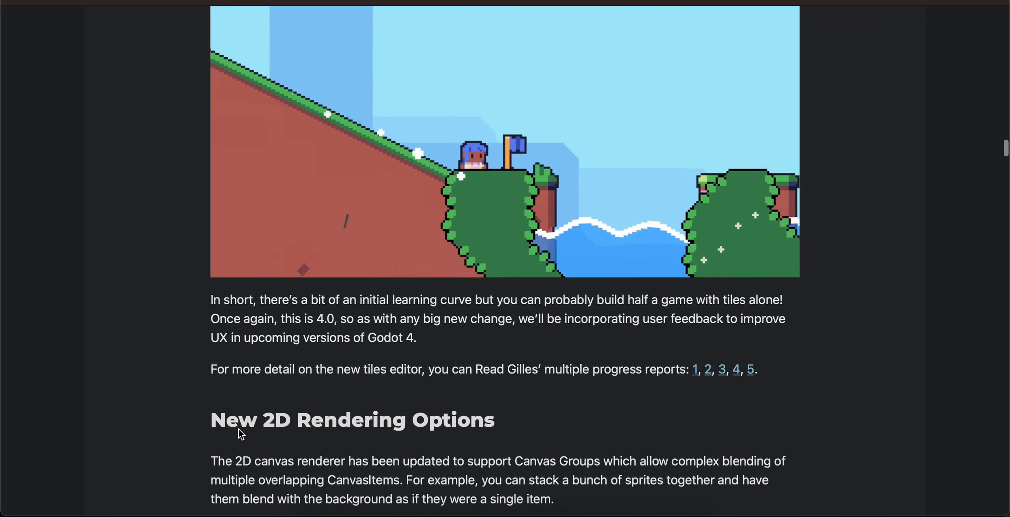
{"action": "scroll", "scroll_direction": "down", "scroll_amount": 3}
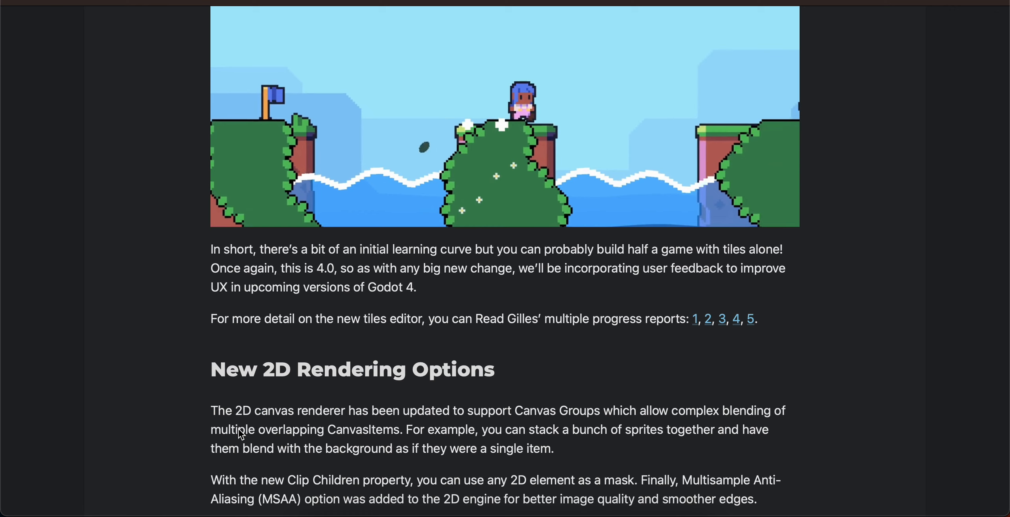
{"action": "scroll", "scroll_direction": "down", "scroll_amount": 3}
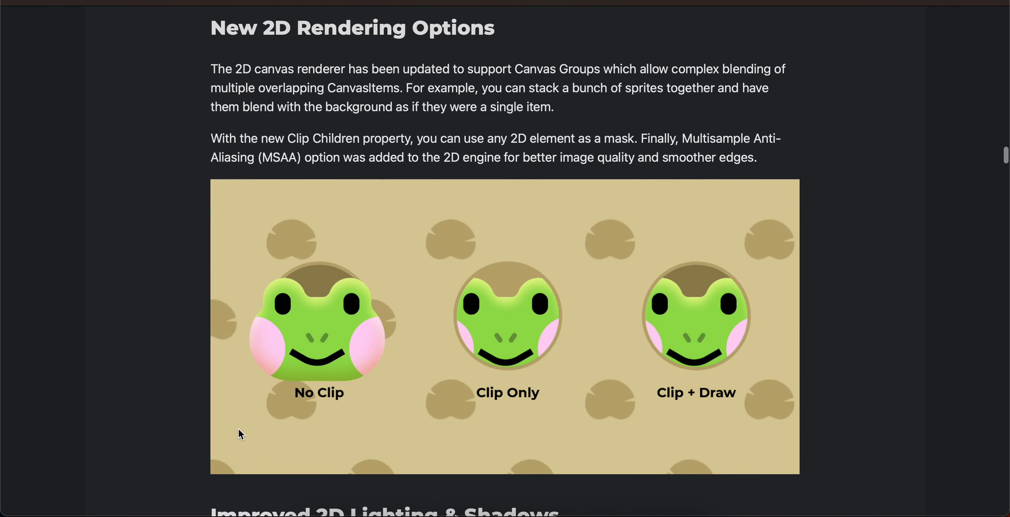
{"action": "scroll", "scroll_direction": "down", "scroll_amount": 3}
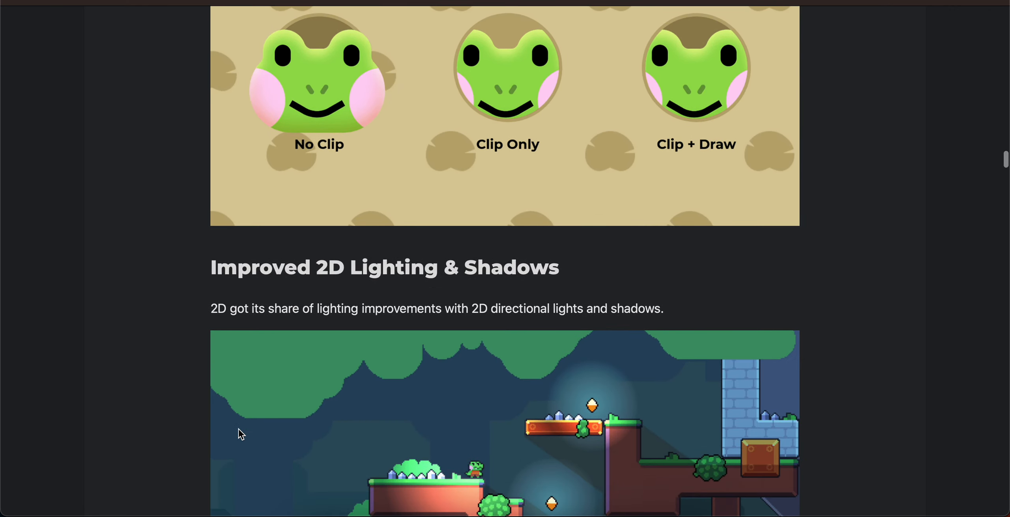
{"action": "scroll", "scroll_direction": "down", "scroll_amount": 3}
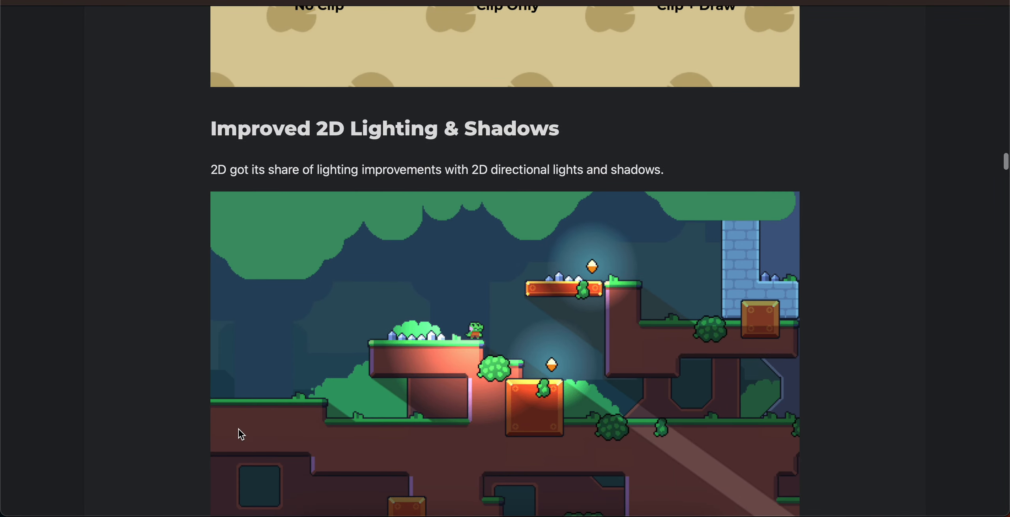
{"action": "scroll", "scroll_direction": "down", "scroll_amount": 3}
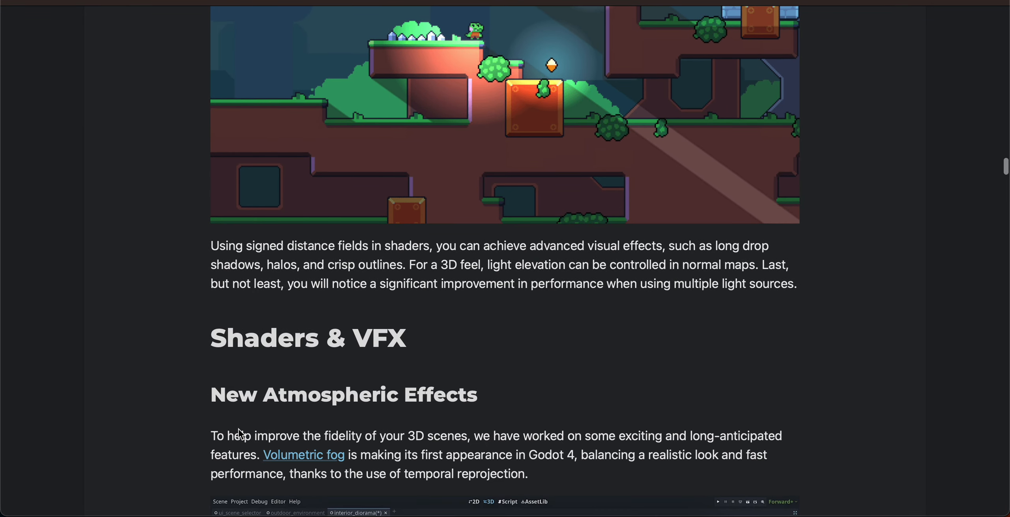
{"action": "scroll", "scroll_direction": "down", "scroll_amount": 3}
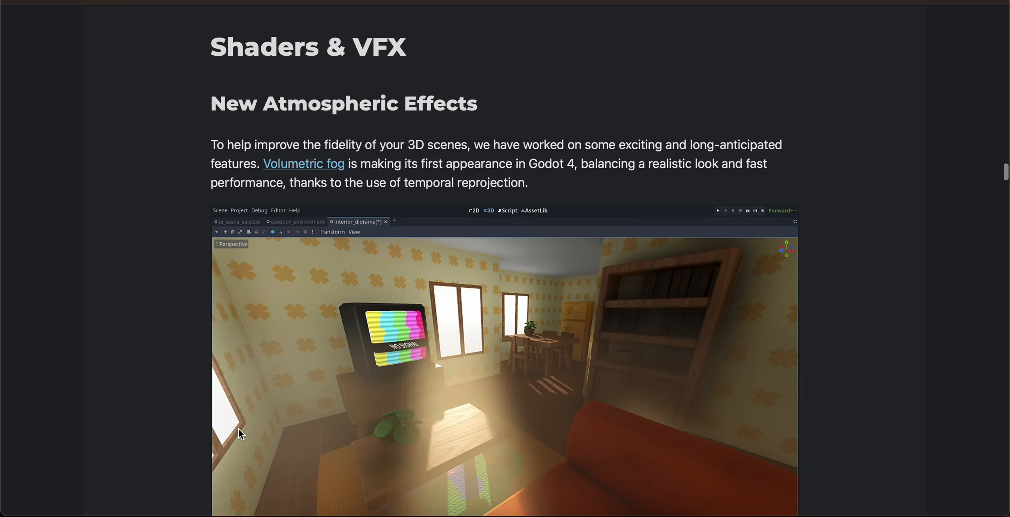
{"action": "scroll", "scroll_direction": "down", "scroll_amount": 3}
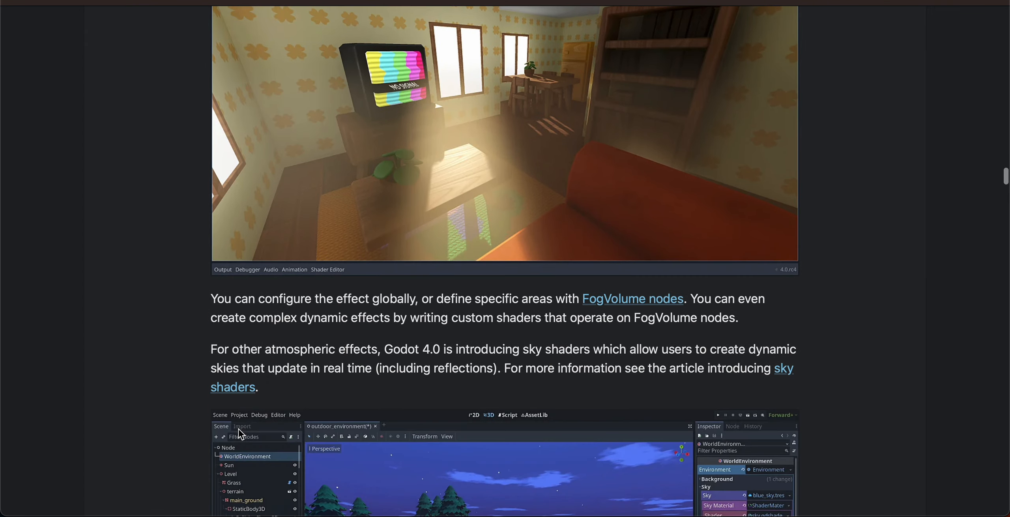
{"action": "scroll", "scroll_direction": "down", "scroll_amount": 3}
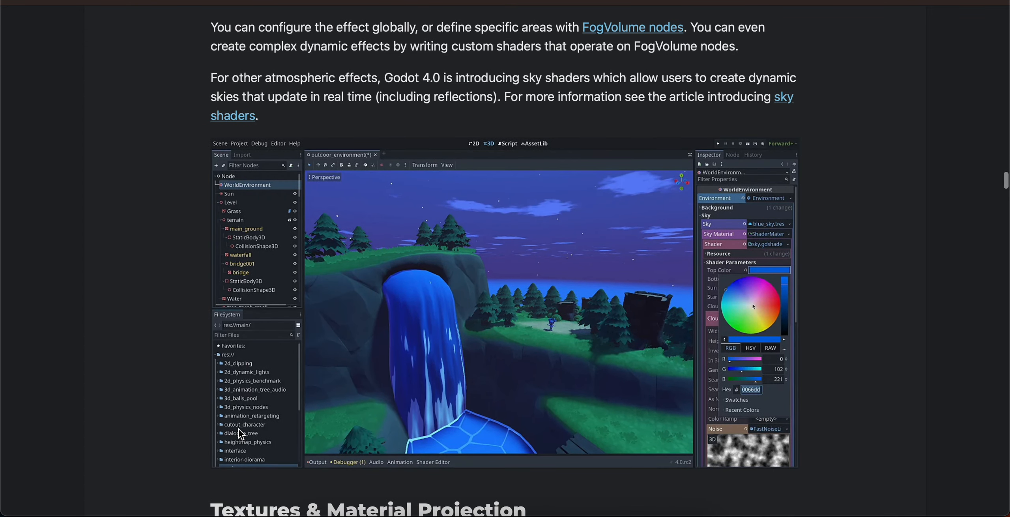
{"action": "scroll", "scroll_direction": "down", "scroll_amount": 3}
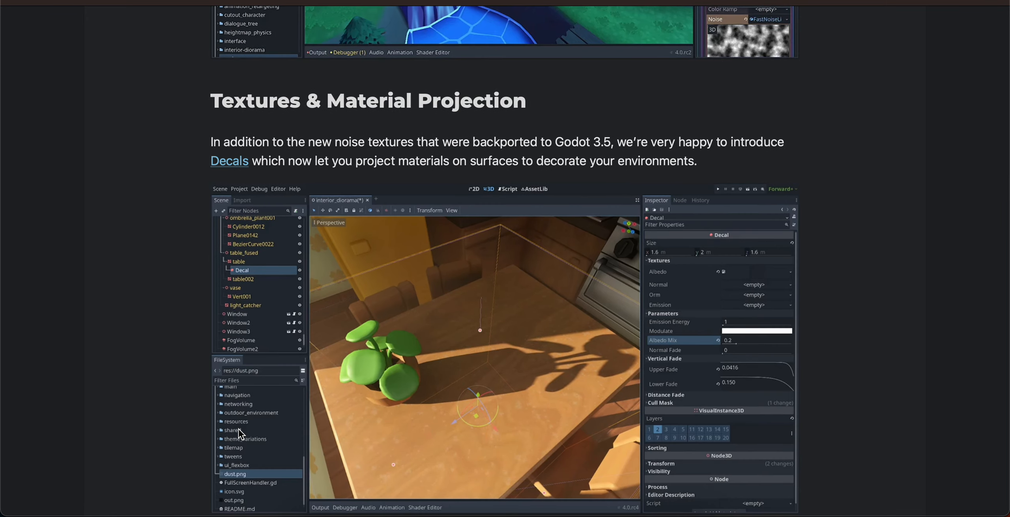
{"action": "scroll", "scroll_direction": "down", "scroll_amount": 3}
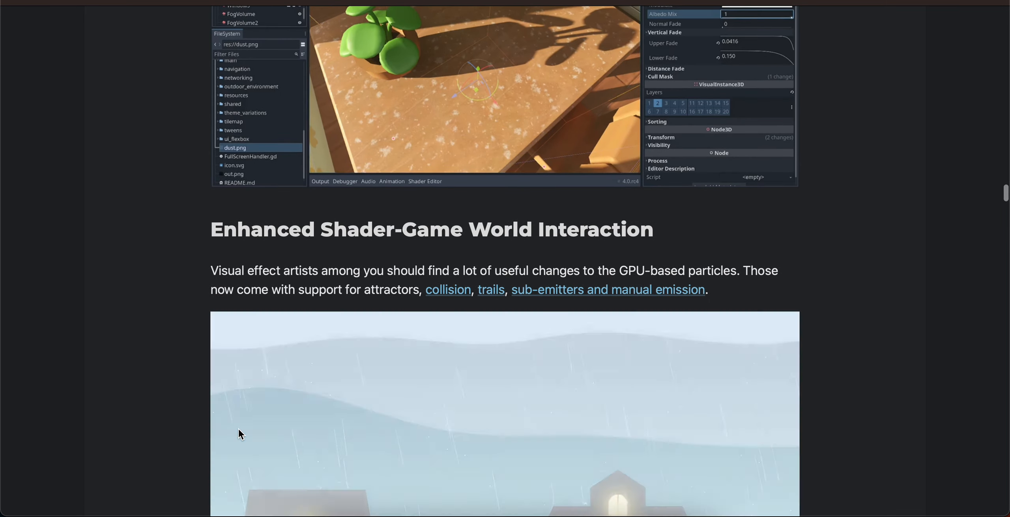
{"action": "scroll", "scroll_direction": "down", "scroll_amount": 3}
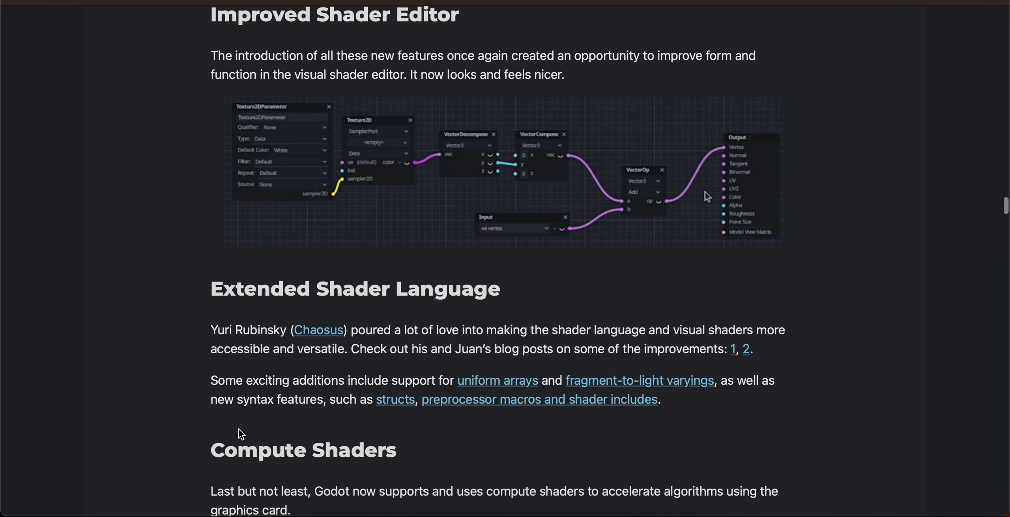
{"action": "scroll", "scroll_direction": "down", "scroll_amount": 3}
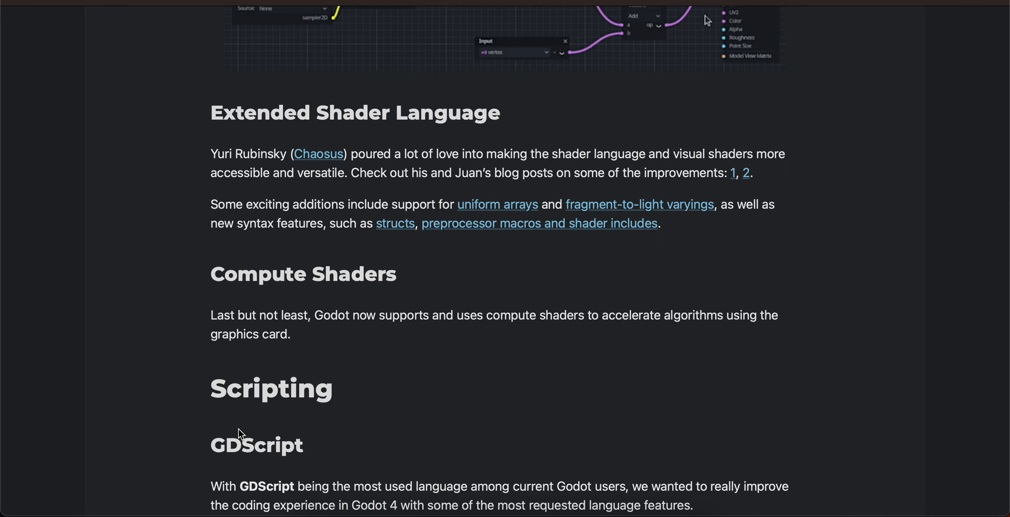
{"action": "scroll", "scroll_direction": "down", "scroll_amount": 3}
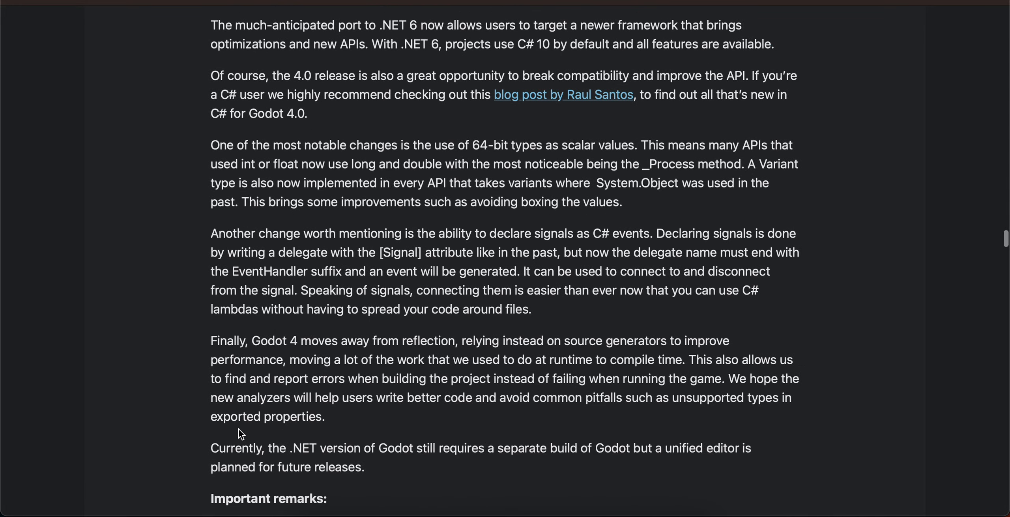
{"action": "scroll", "scroll_direction": "down", "scroll_amount": 3}
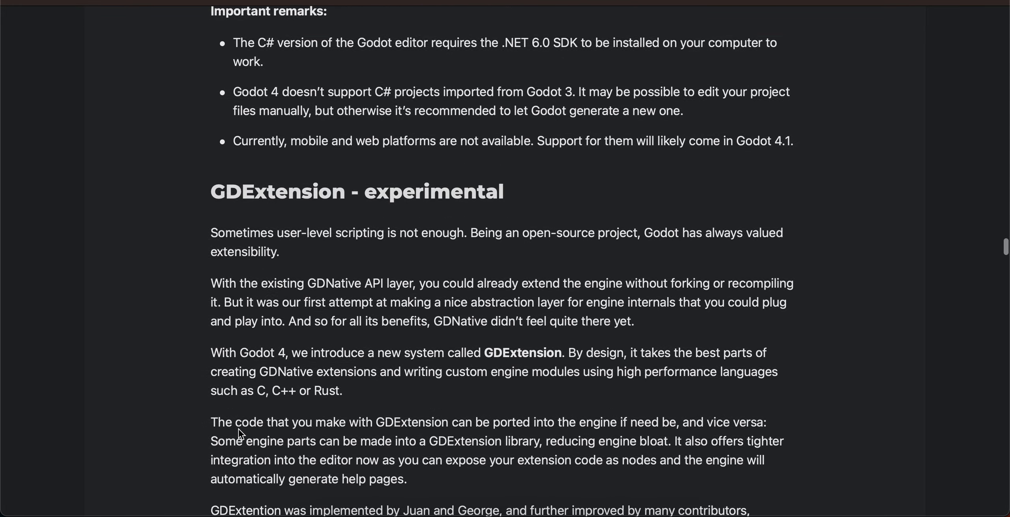
{"action": "scroll", "scroll_direction": "down", "scroll_amount": 3}
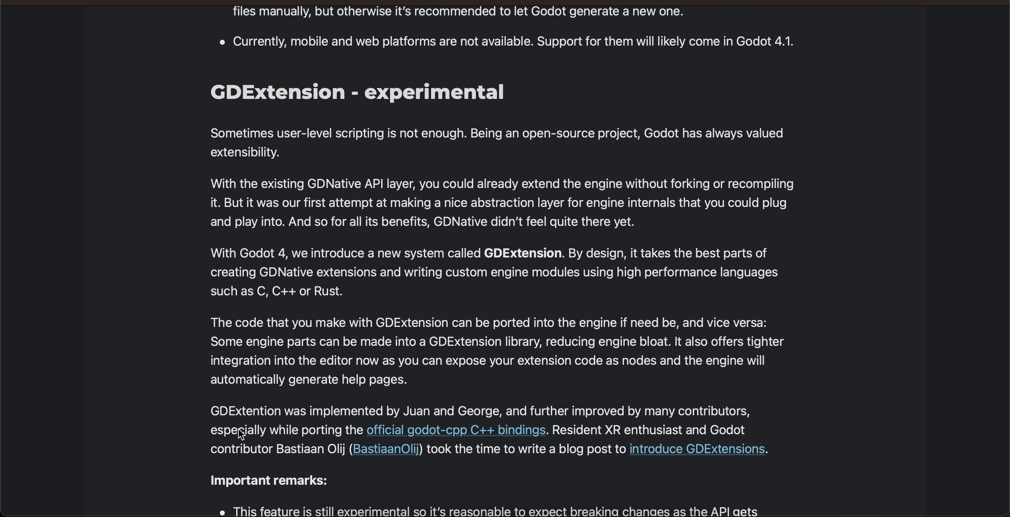
{"action": "scroll", "scroll_direction": "down", "scroll_amount": 3}
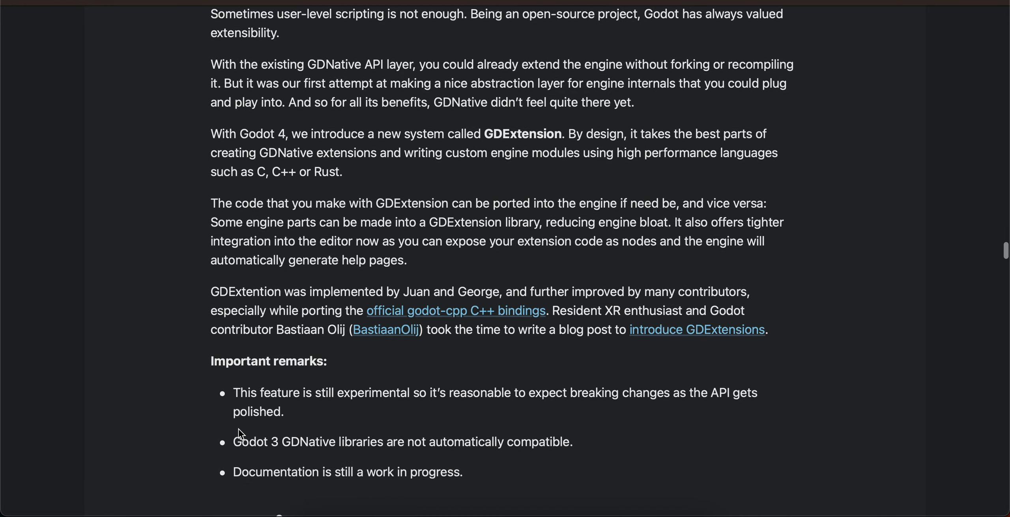
{"action": "scroll", "scroll_direction": "down", "scroll_amount": 3}
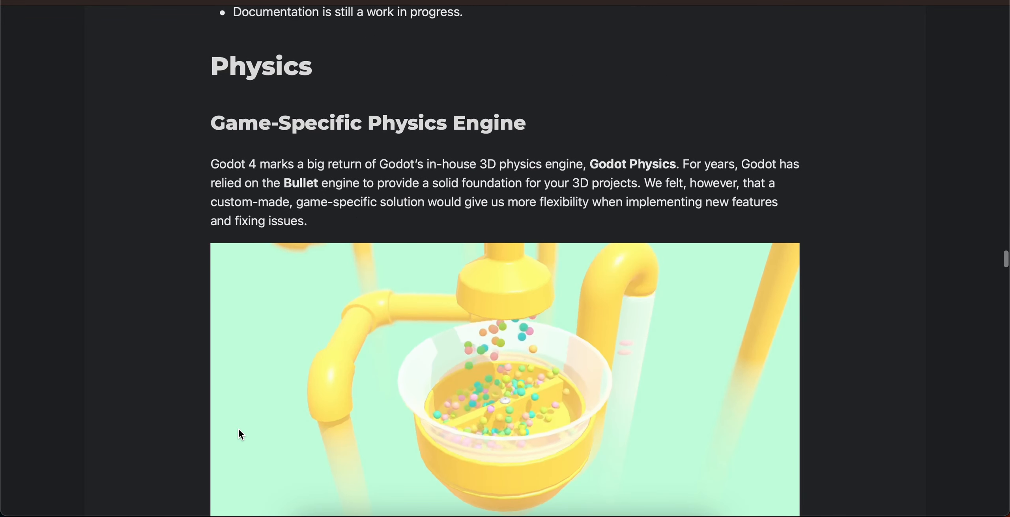
{"action": "scroll", "scroll_direction": "down", "scroll_amount": 3}
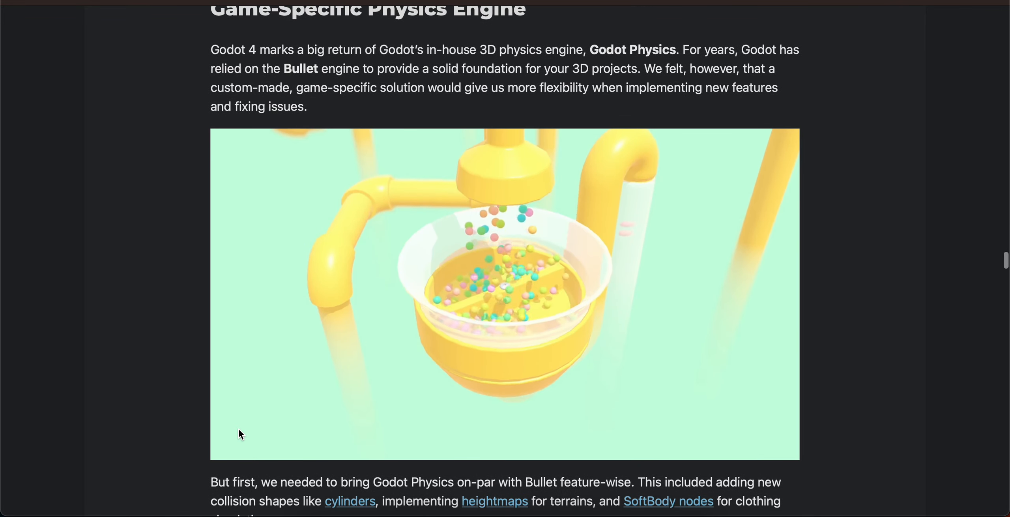
{"action": "scroll", "scroll_direction": "down", "scroll_amount": 3}
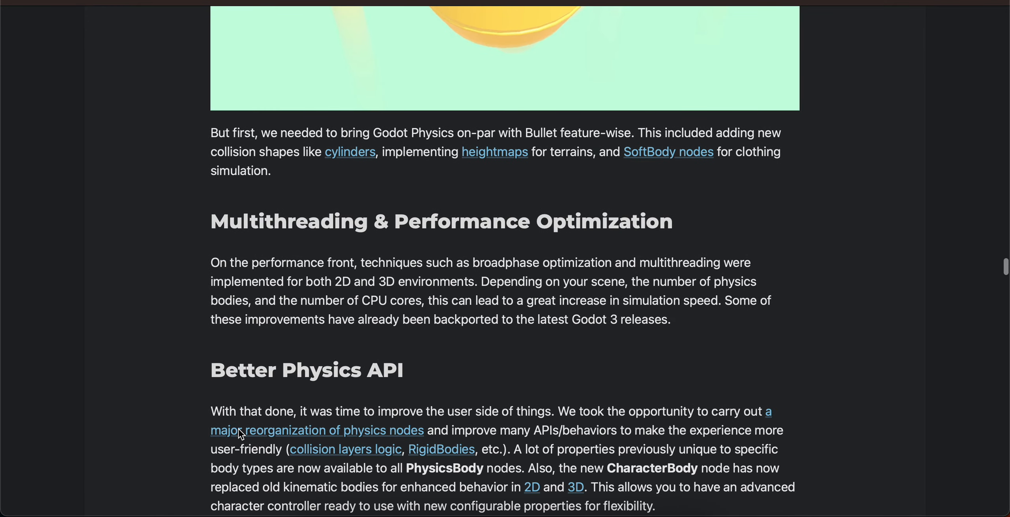
{"action": "scroll", "scroll_direction": "down", "scroll_amount": 3}
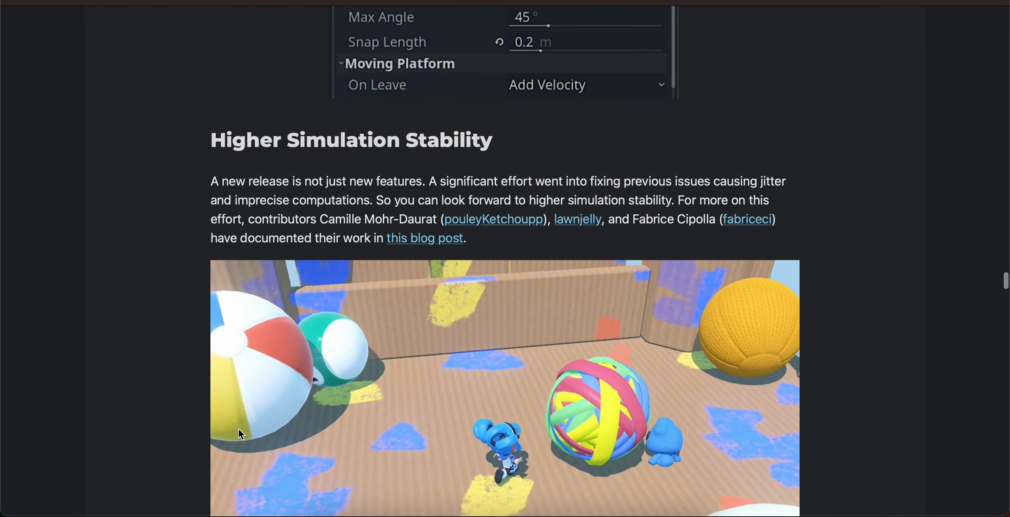
{"action": "scroll", "scroll_direction": "down", "scroll_amount": 3}
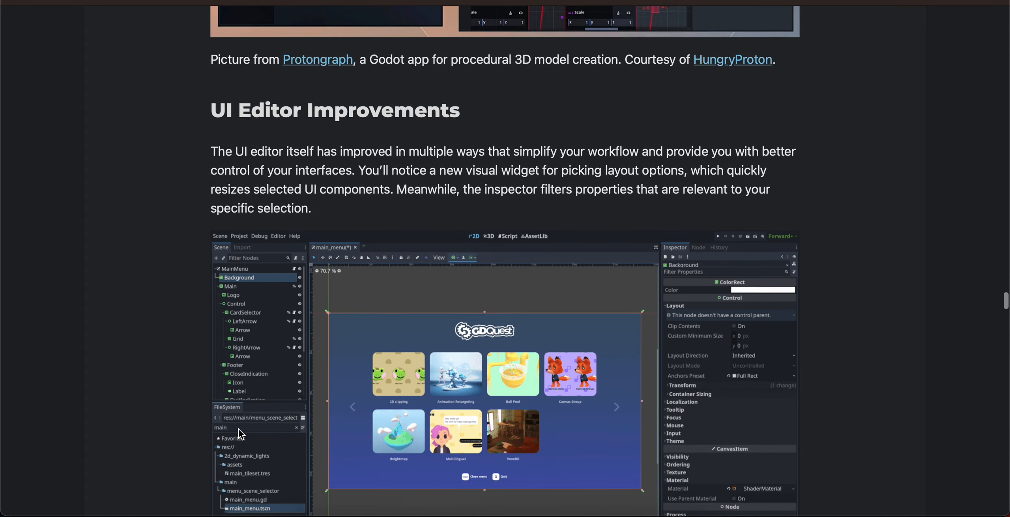
{"action": "scroll", "scroll_direction": "down", "scroll_amount": 3}
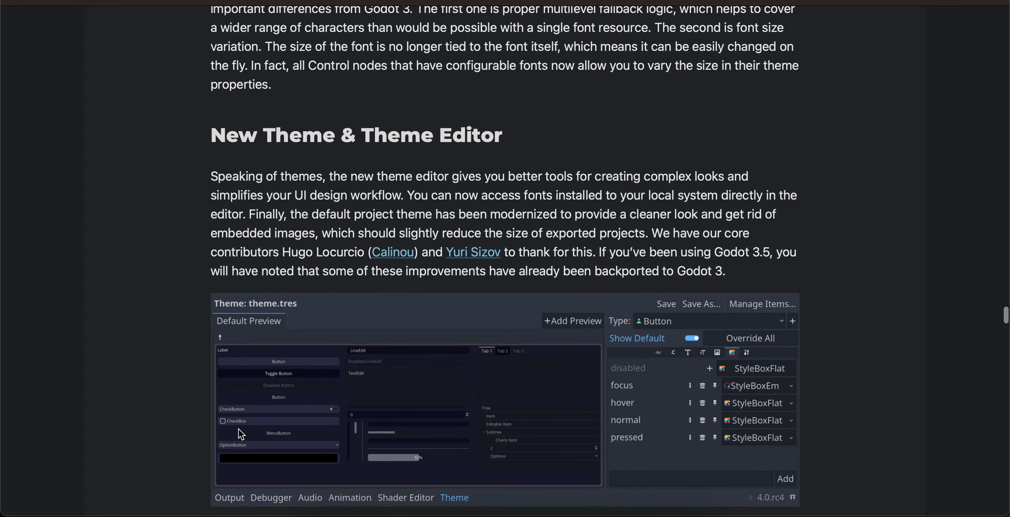
{"action": "scroll", "scroll_direction": "down", "scroll_amount": 3}
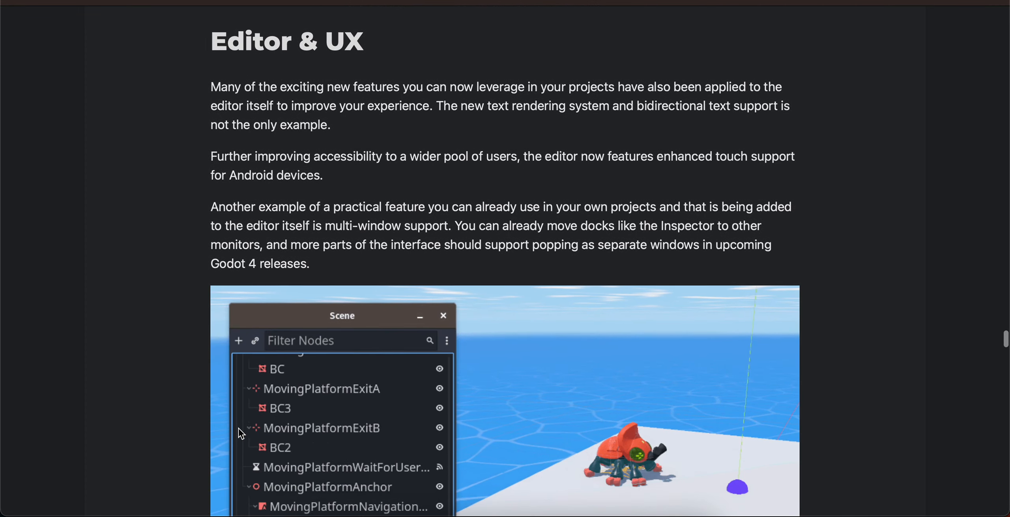
{"action": "scroll", "scroll_direction": "down", "scroll_amount": 3}
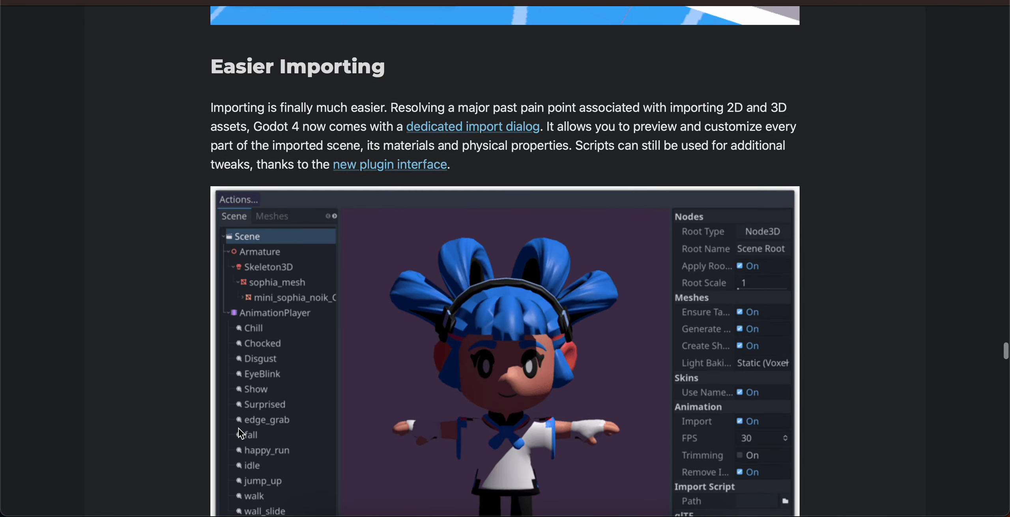
{"action": "scroll", "scroll_direction": "down", "scroll_amount": 3}
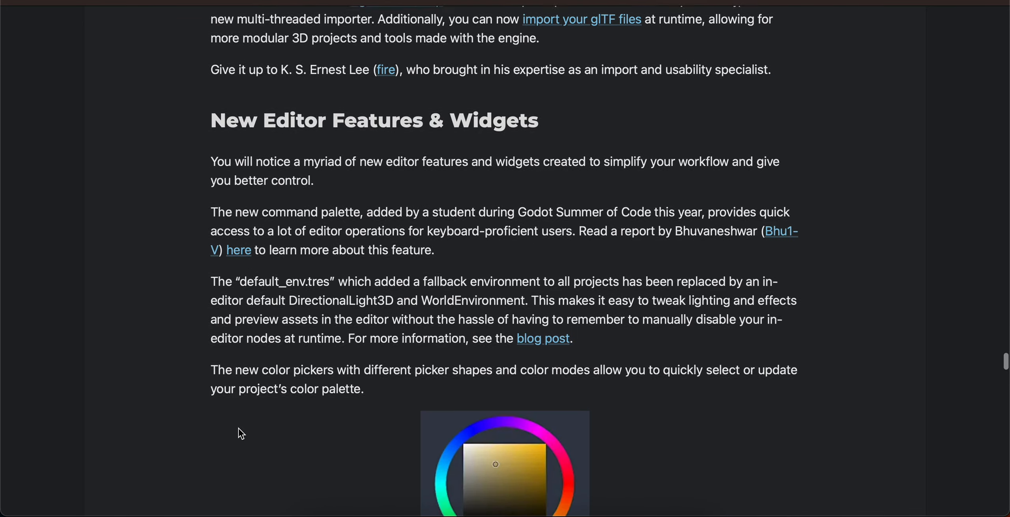
{"action": "scroll", "scroll_direction": "down", "scroll_amount": 3}
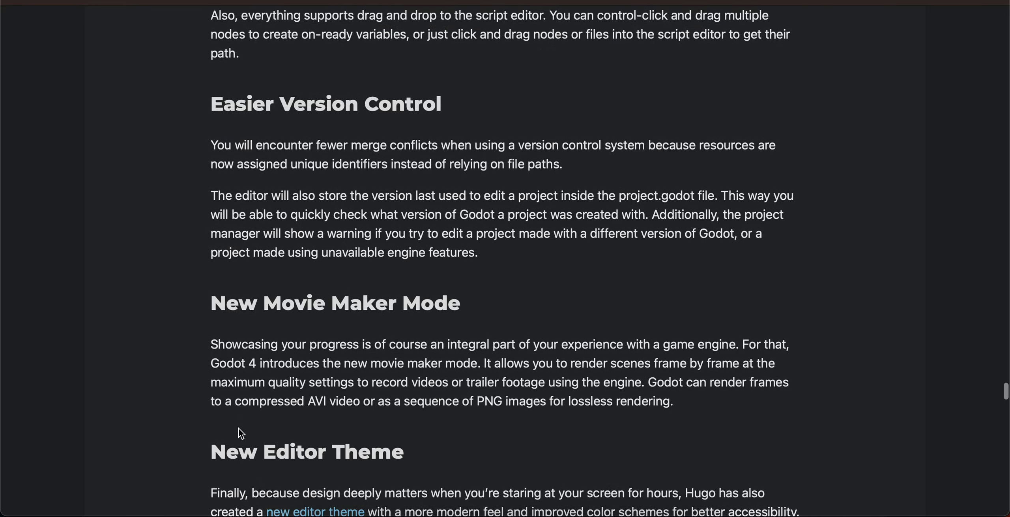
{"action": "scroll", "scroll_direction": "down", "scroll_amount": 3}
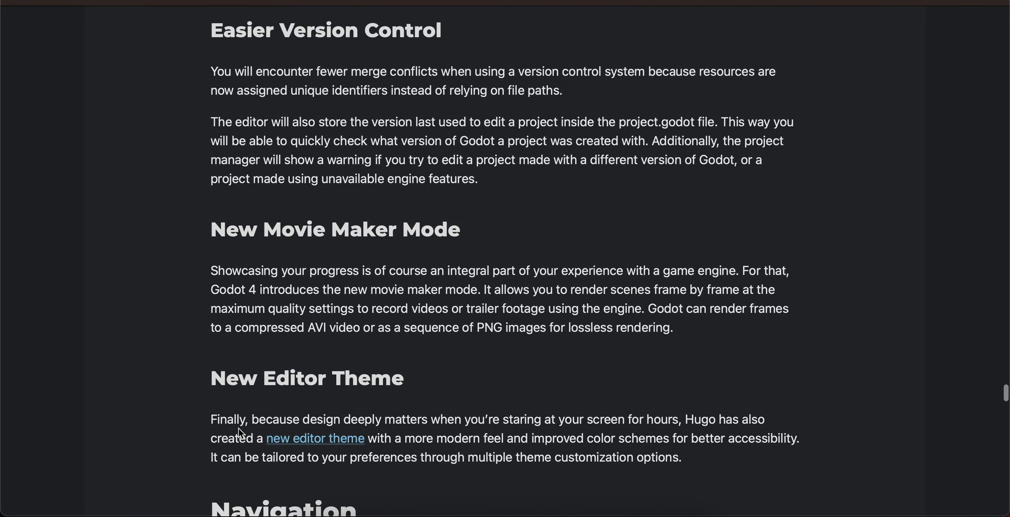
{"action": "scroll", "scroll_direction": "down", "scroll_amount": 3}
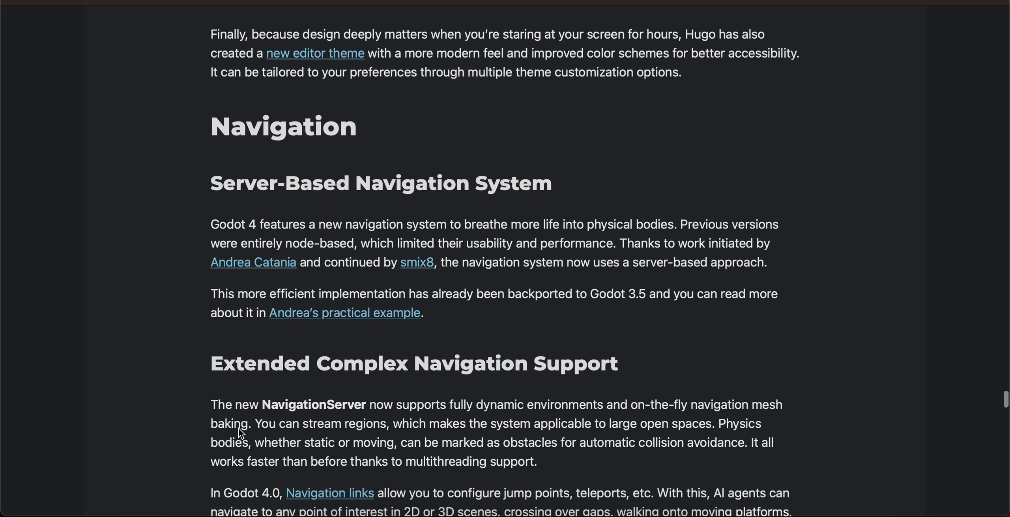
{"action": "scroll", "scroll_direction": "down", "scroll_amount": 3}
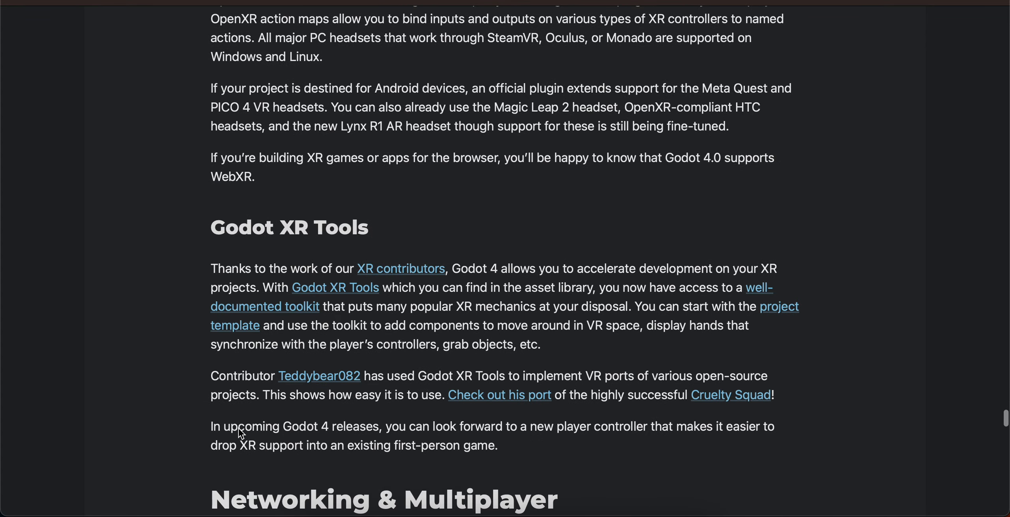
{"action": "scroll", "scroll_direction": "down", "scroll_amount": 3}
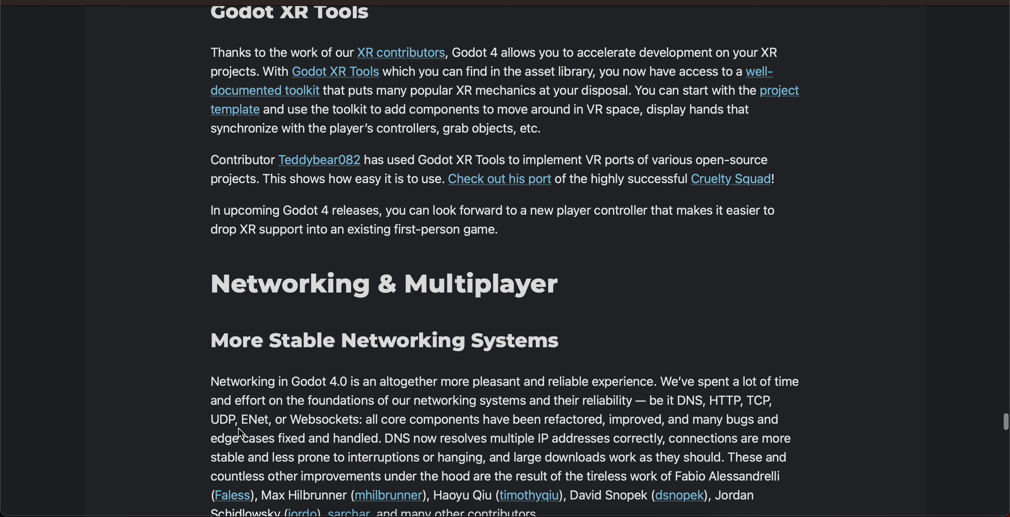
{"action": "scroll", "scroll_direction": "down", "scroll_amount": 3}
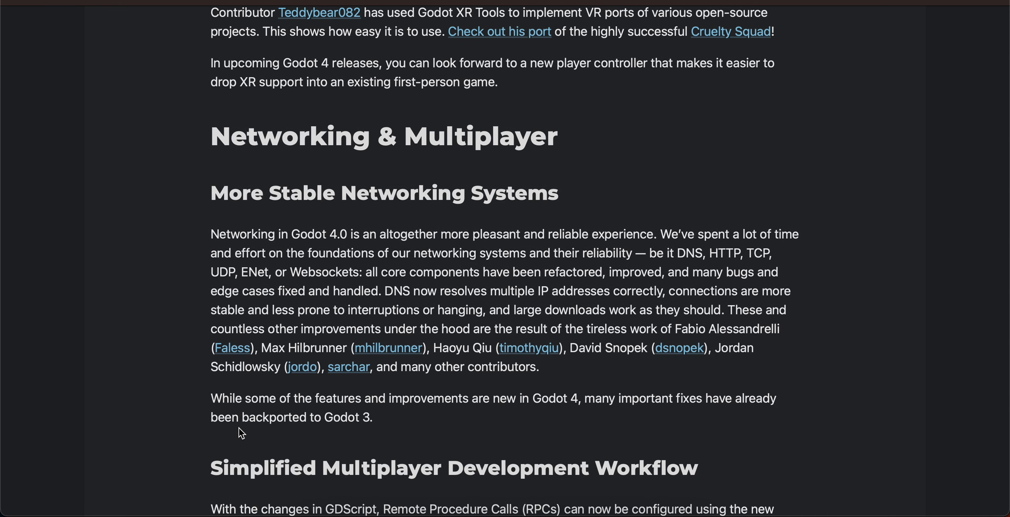
{"action": "scroll", "scroll_direction": "down", "scroll_amount": 3}
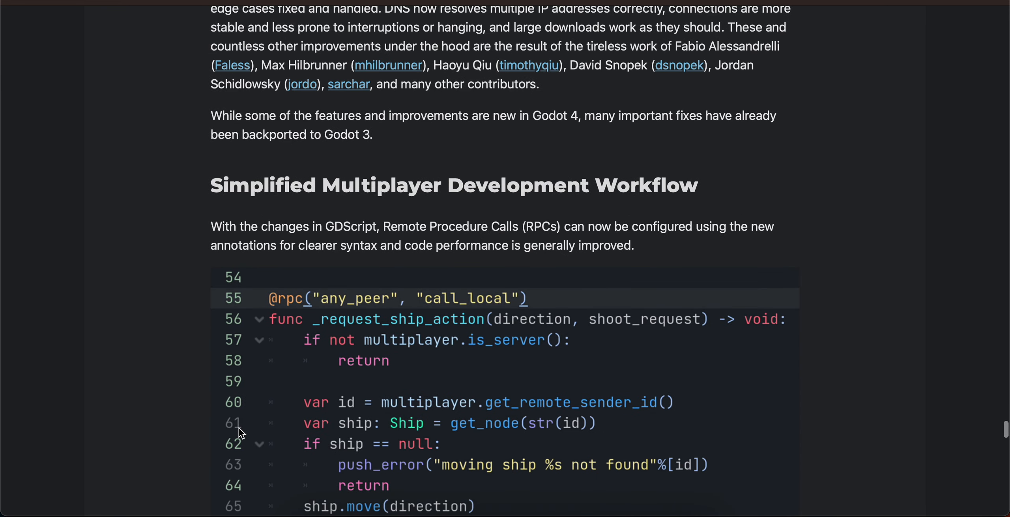
{"action": "scroll", "scroll_direction": "down", "scroll_amount": 3}
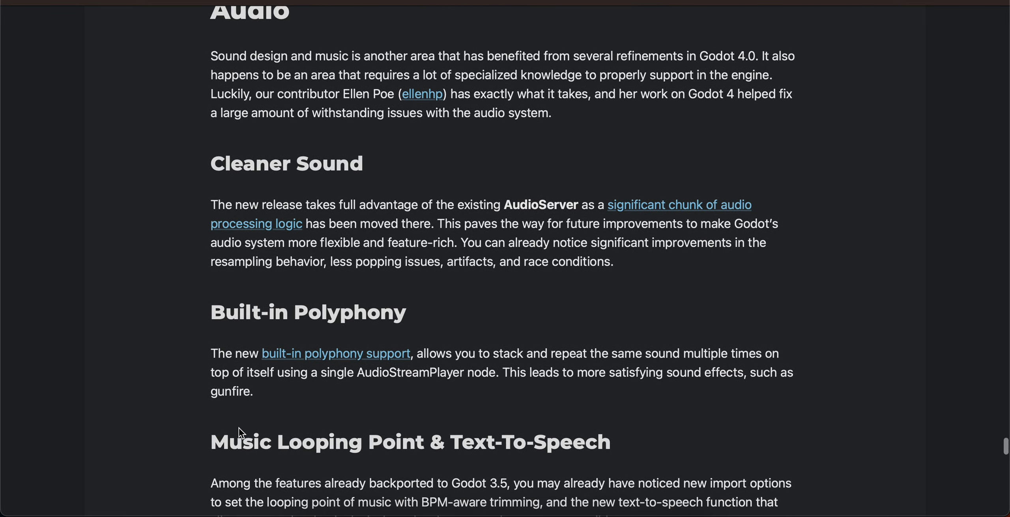
{"action": "scroll", "scroll_direction": "down", "scroll_amount": 3}
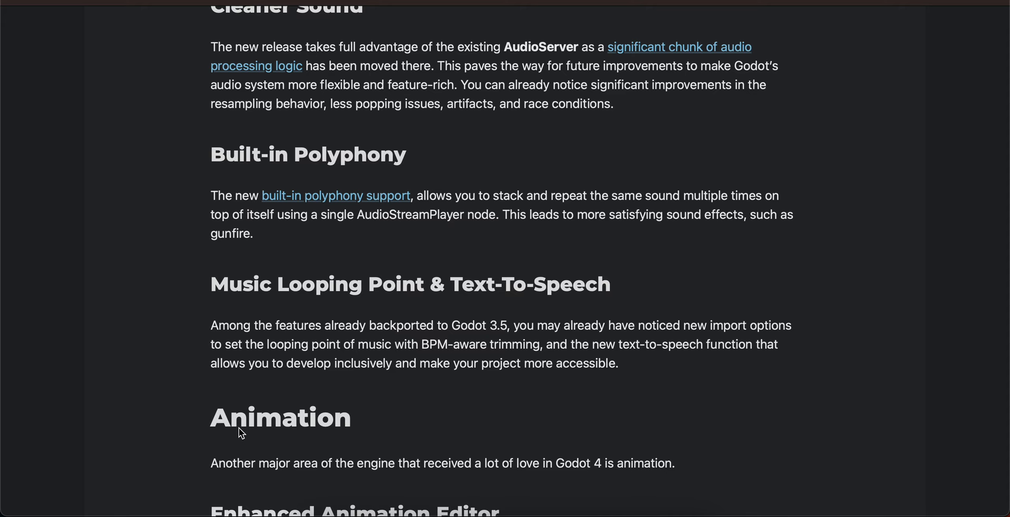
{"action": "scroll", "scroll_direction": "down", "scroll_amount": 3}
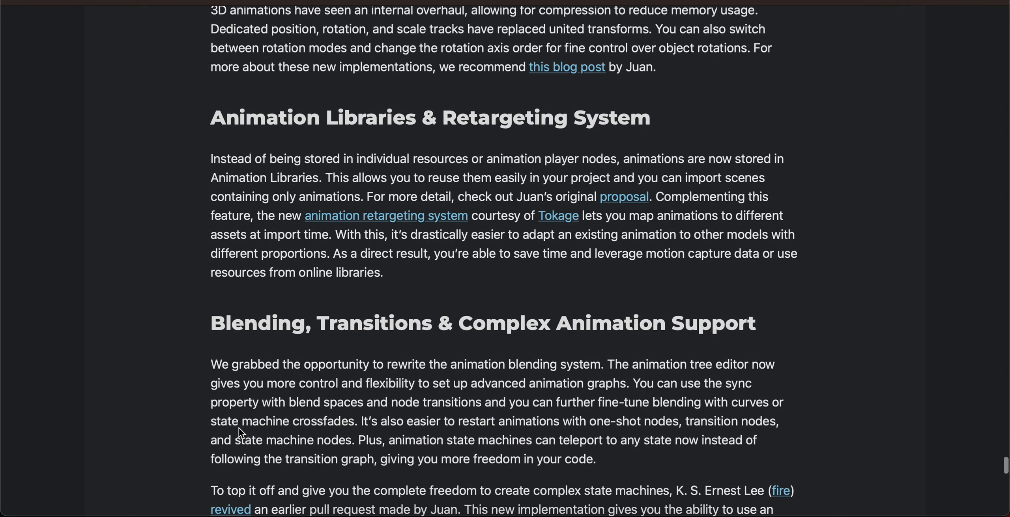
{"action": "scroll", "scroll_direction": "down", "scroll_amount": 3}
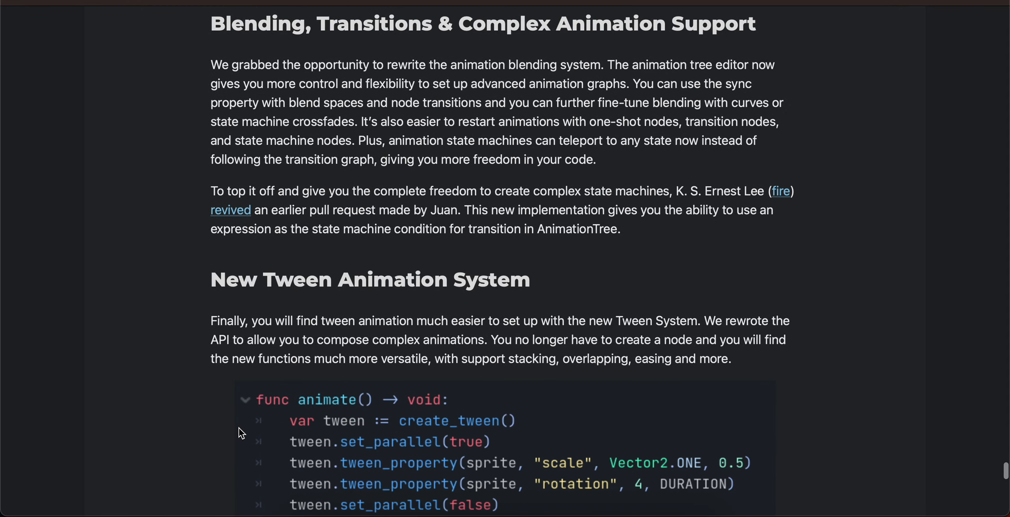
{"action": "scroll", "scroll_direction": "down", "scroll_amount": 3}
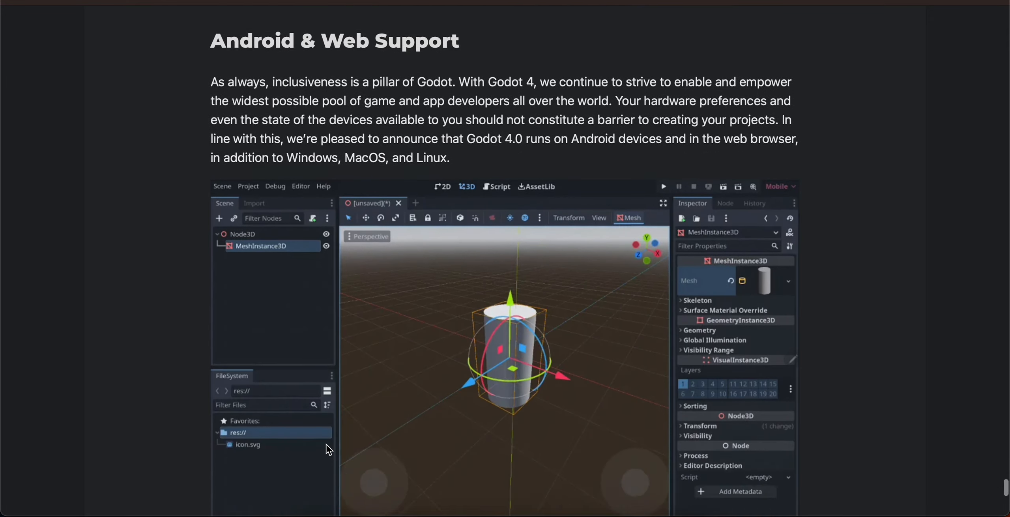
{"action": "scroll", "scroll_direction": "down", "scroll_amount": 3}
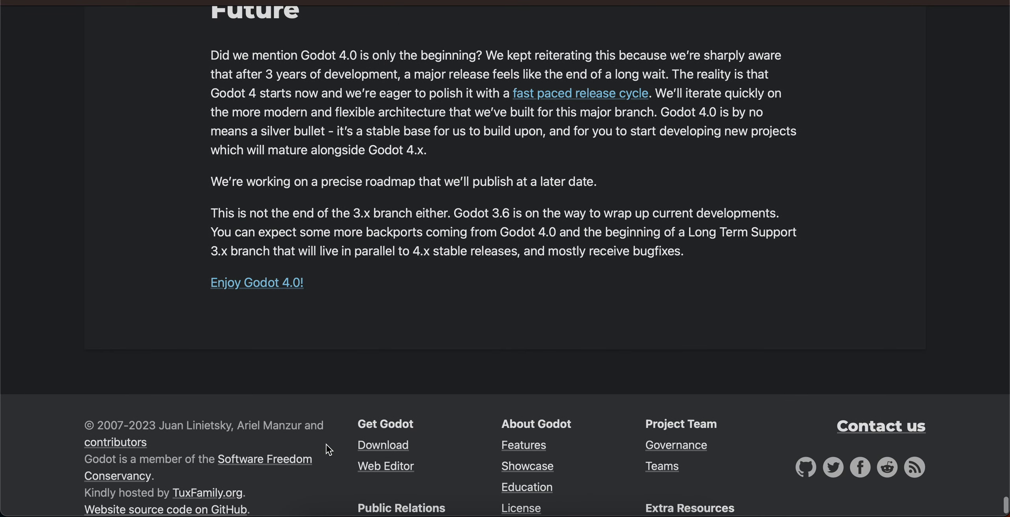
{"action": "scroll", "scroll_direction": "up", "scroll_amount": 3}
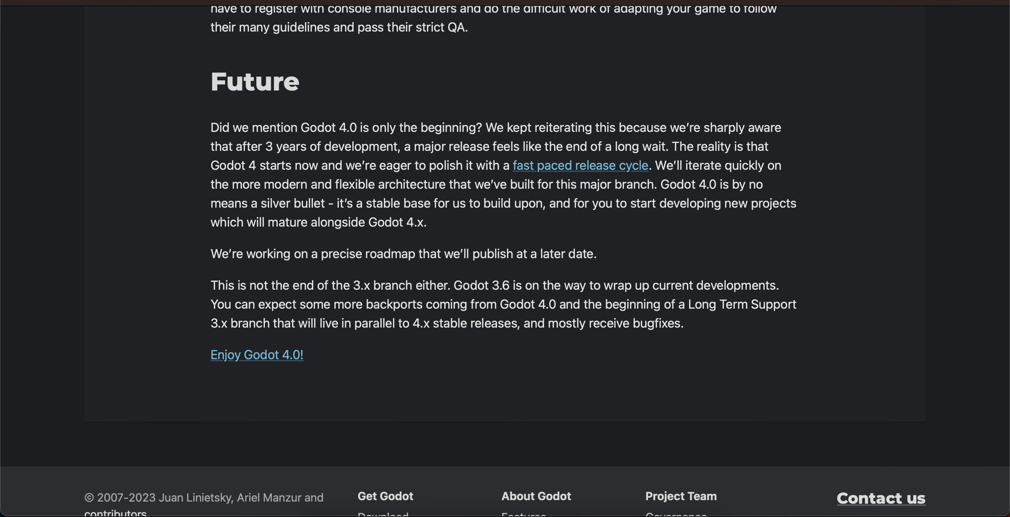